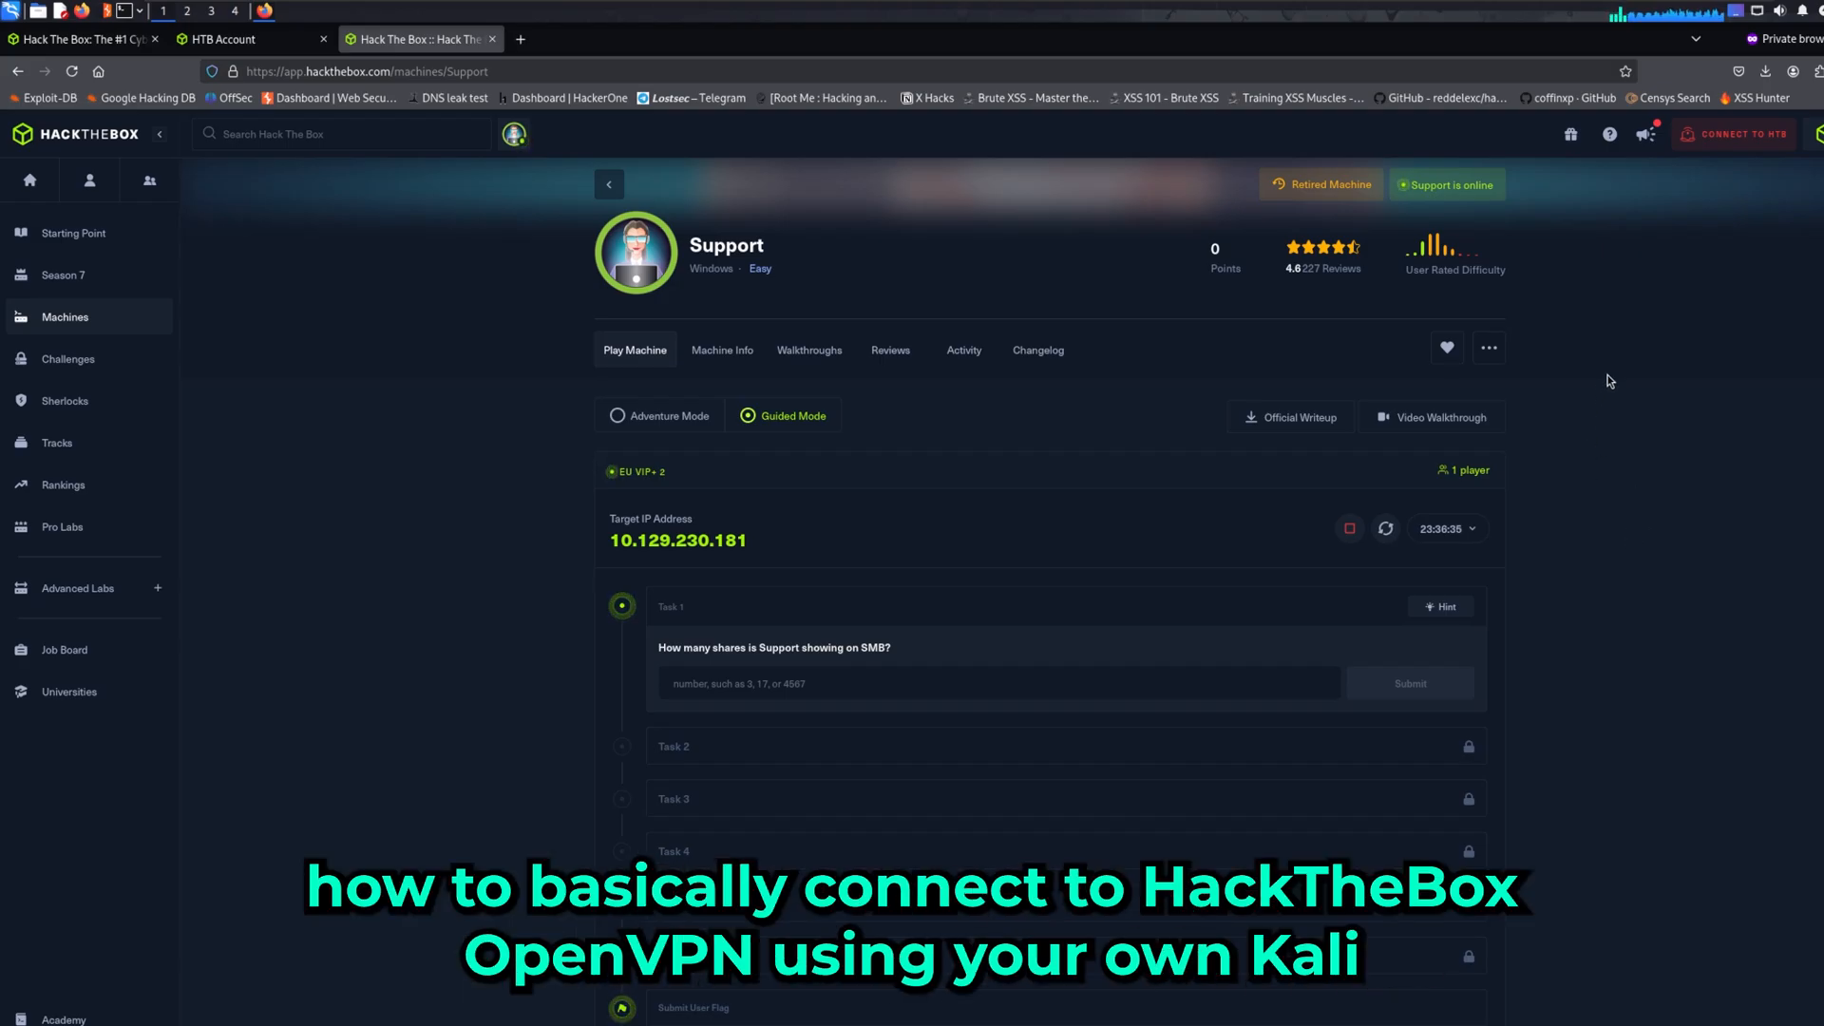
pyautogui.moveTo(1608, 365)
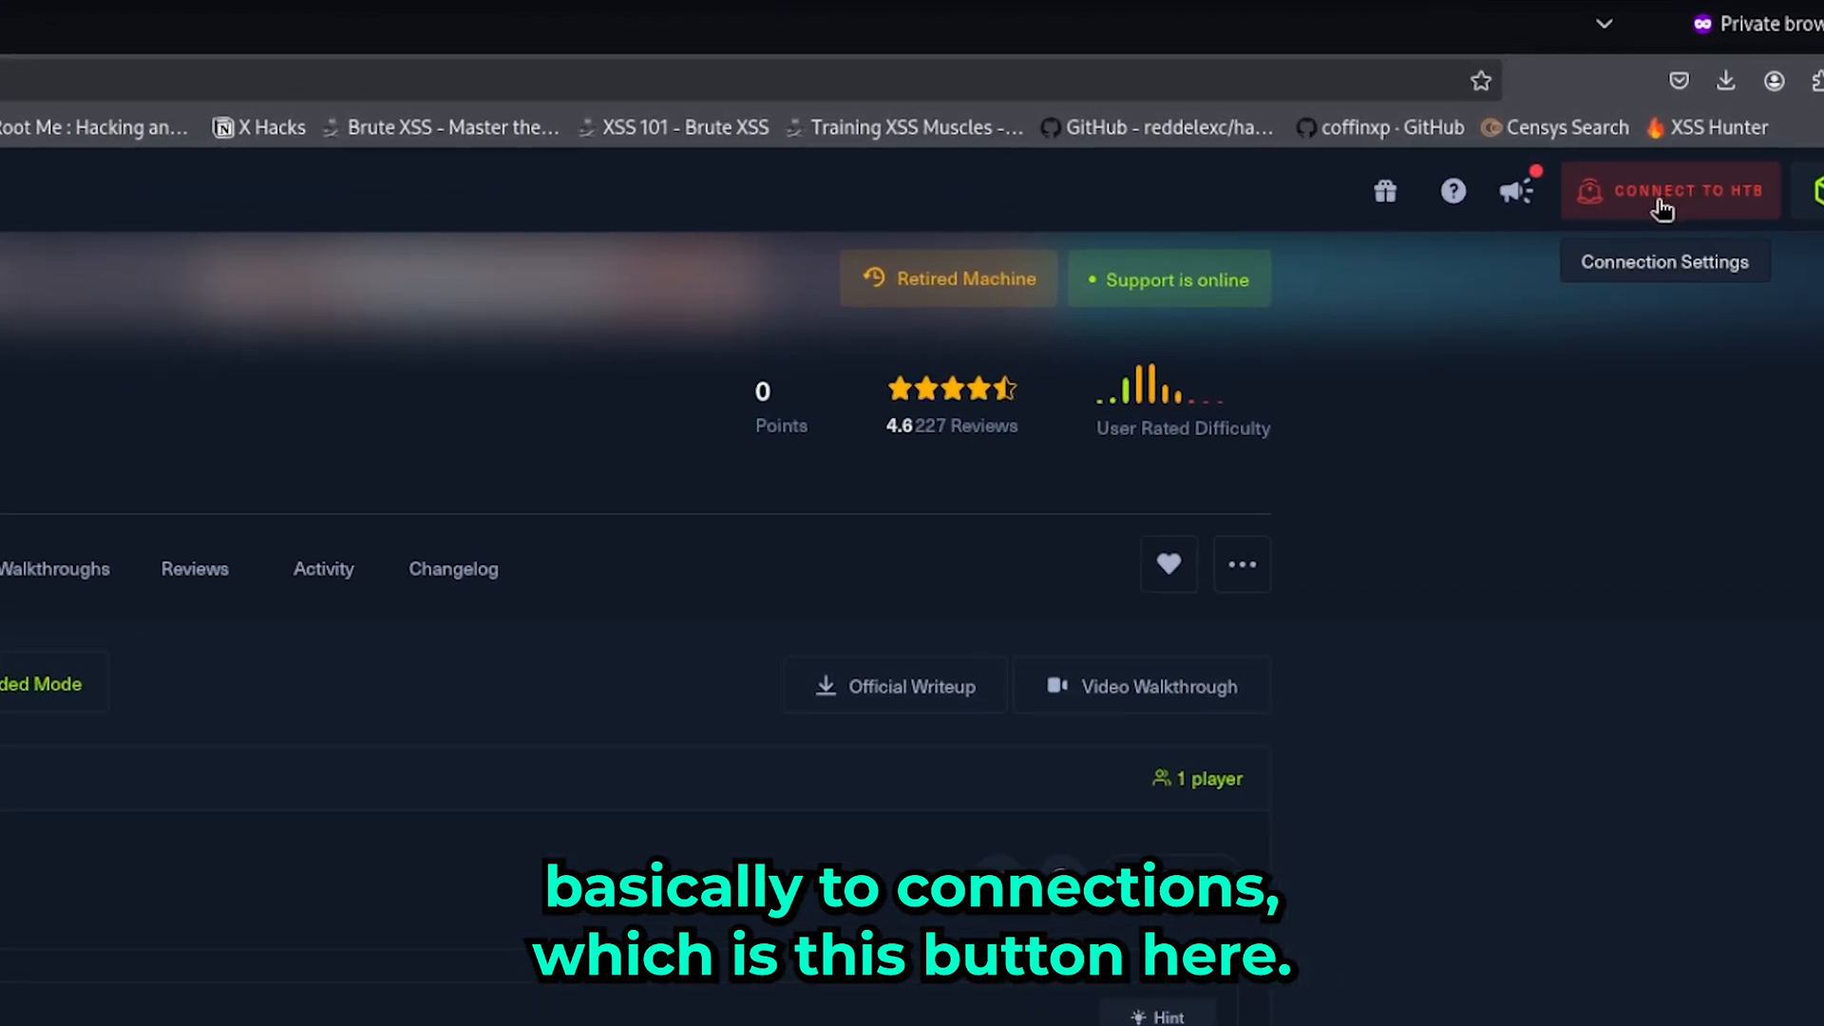
# Open the Connect To Hack The Box panel from the top bar
pyautogui.click(1671, 191)
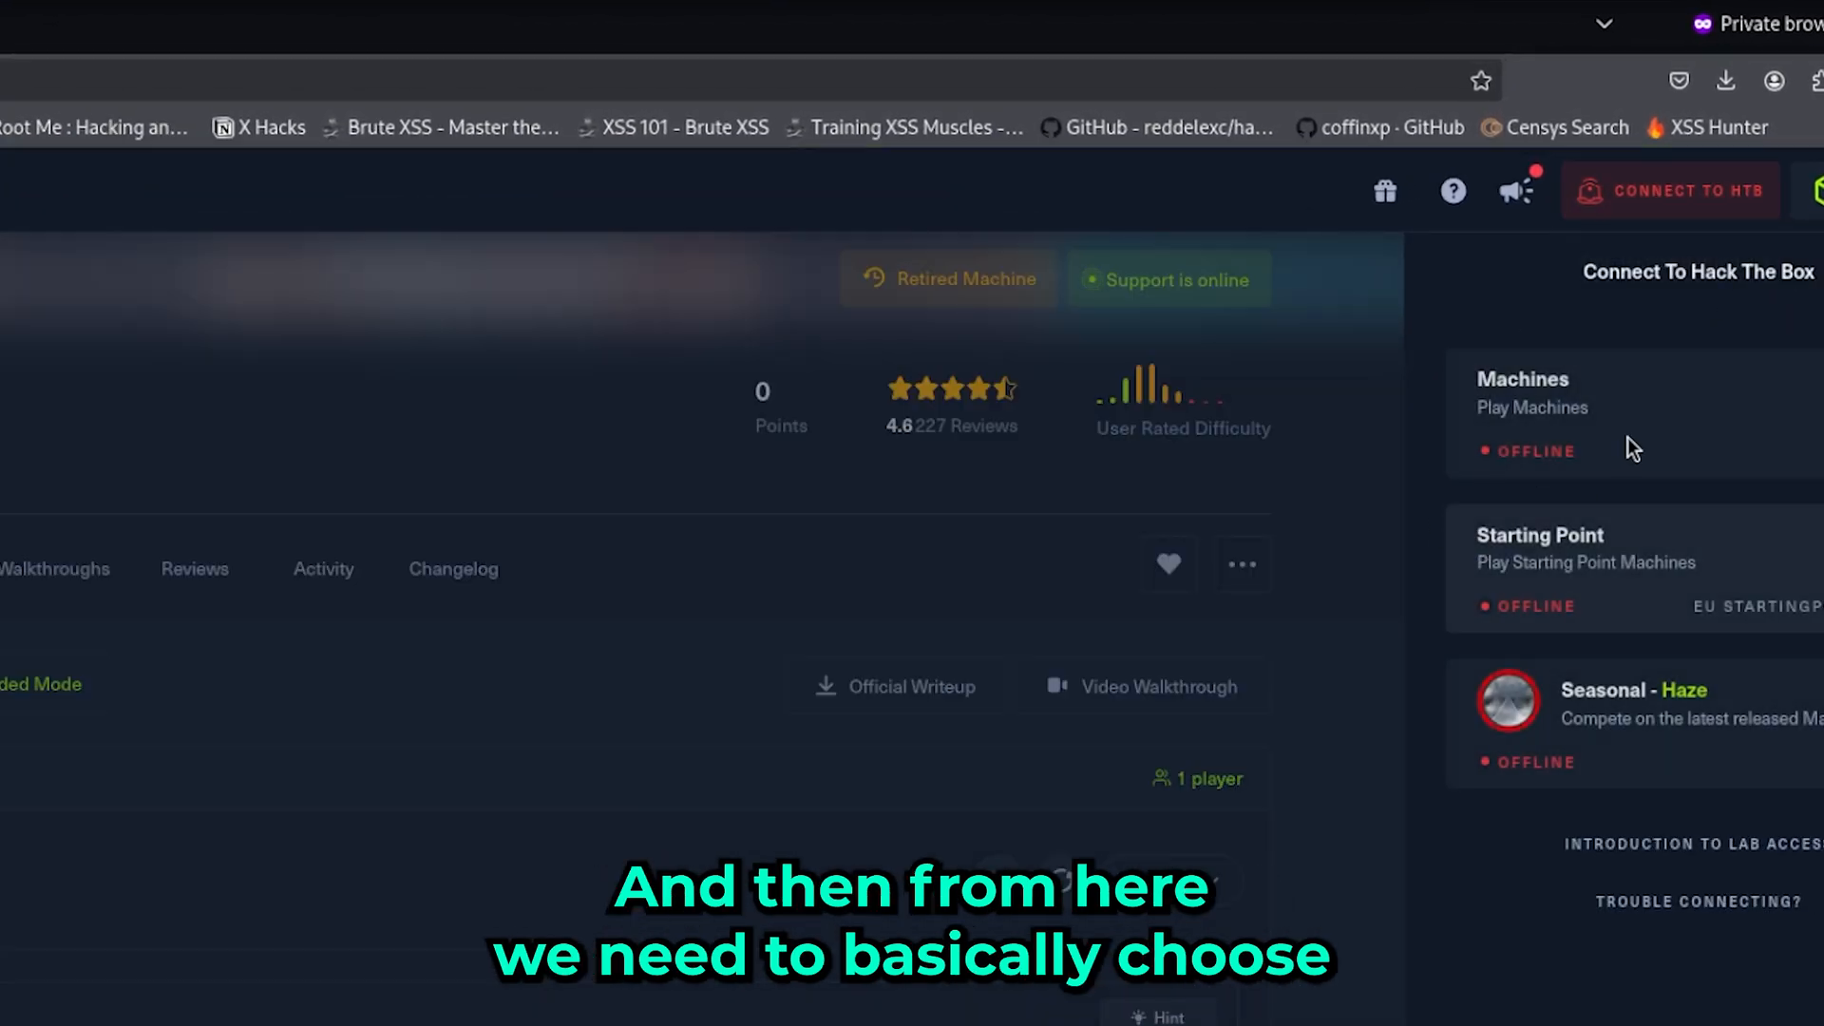
pyautogui.moveTo(1610, 485)
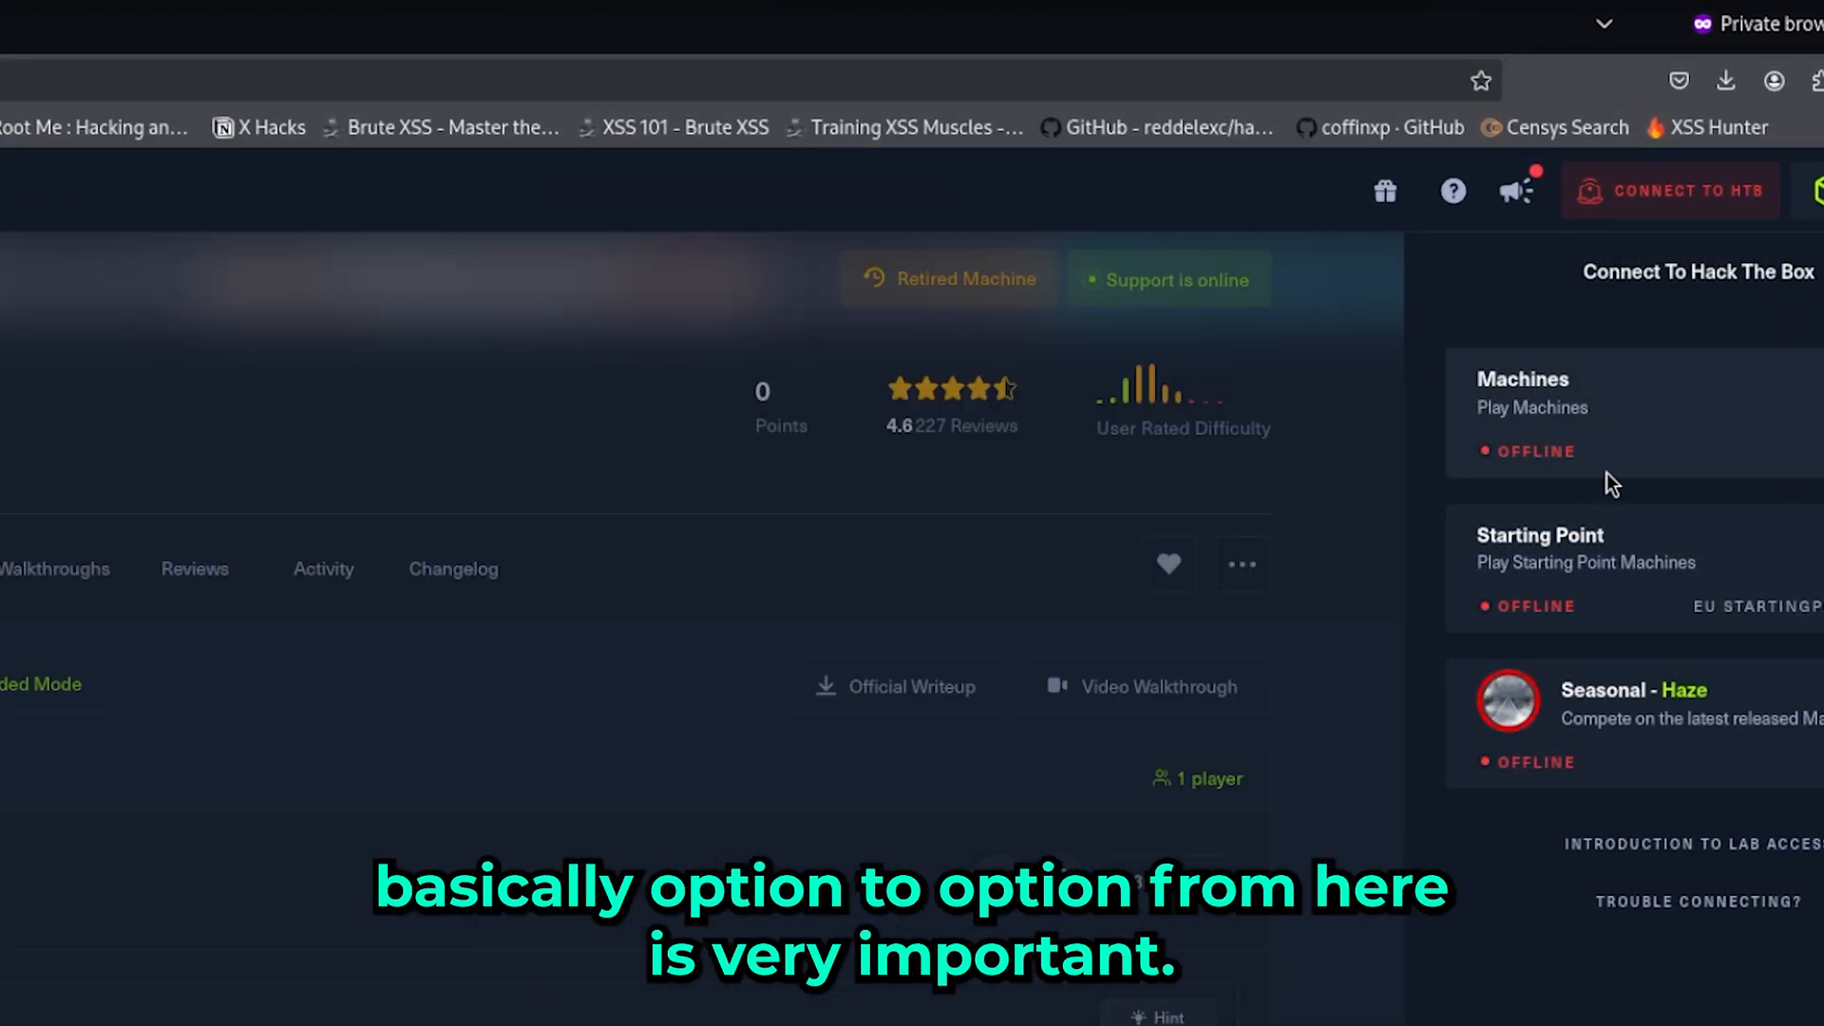
pyautogui.moveTo(1601, 588)
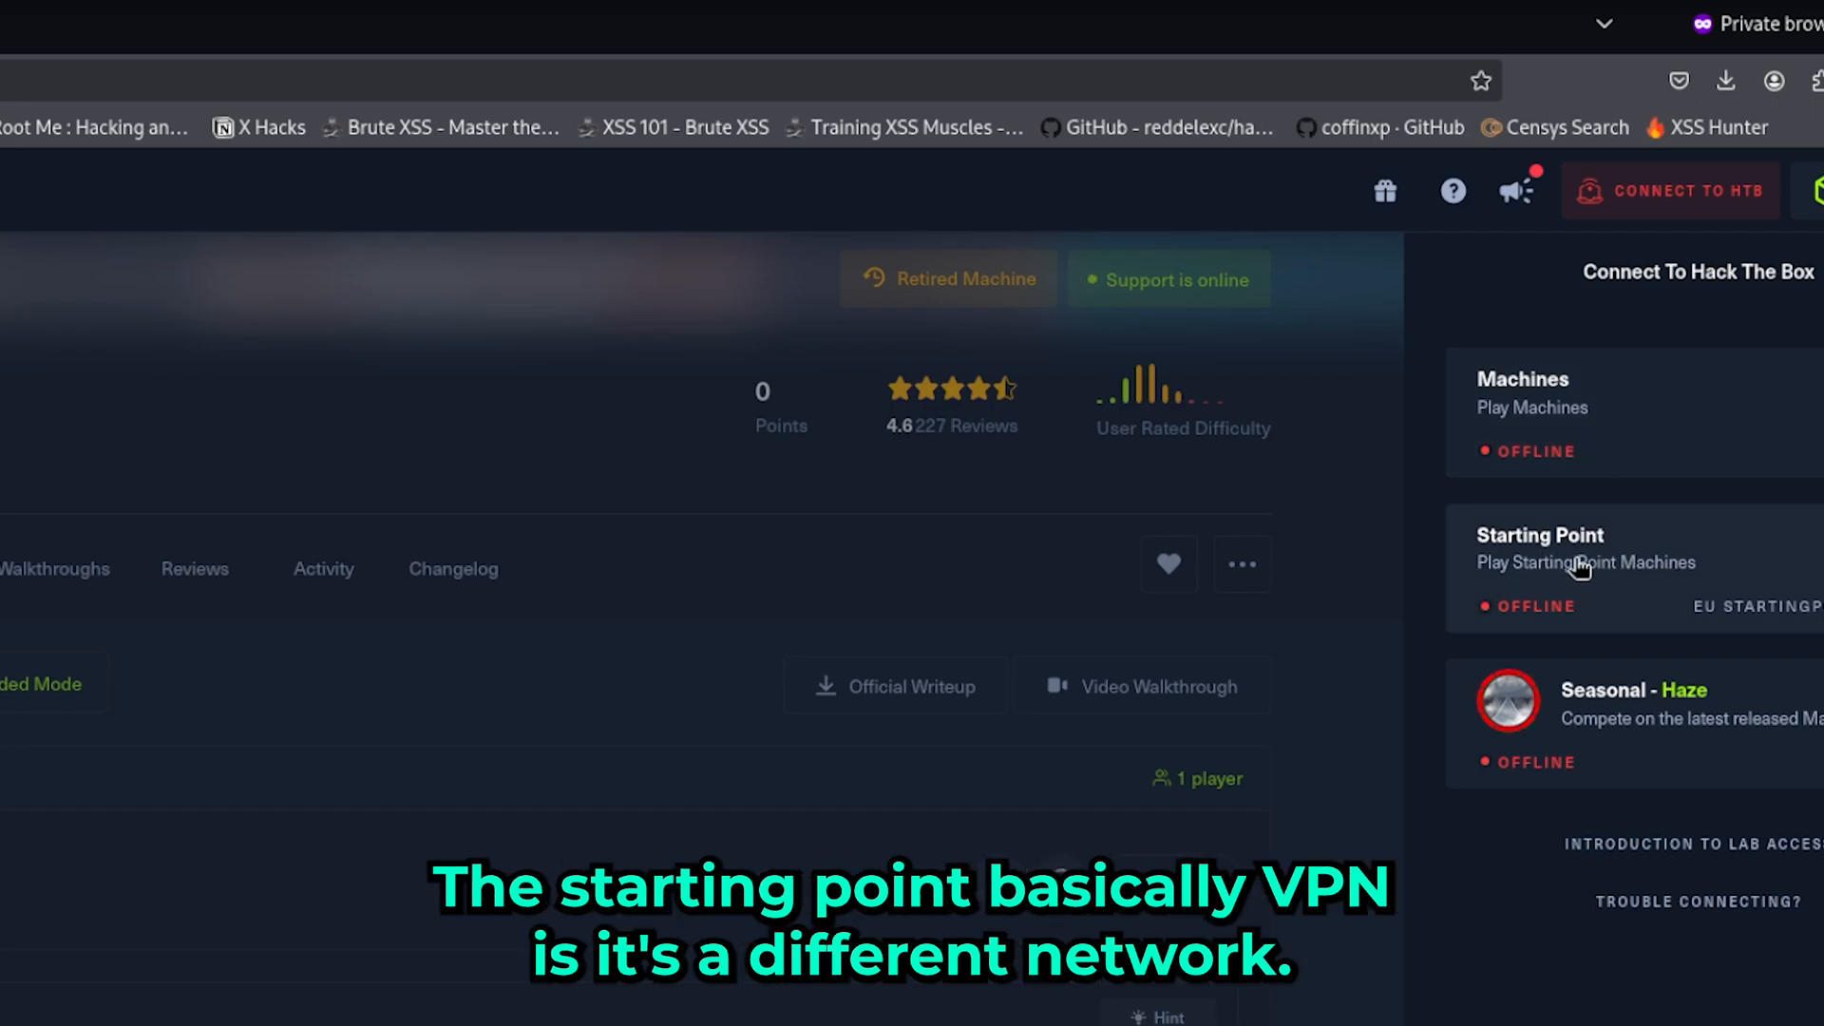
pyautogui.moveTo(1623, 583)
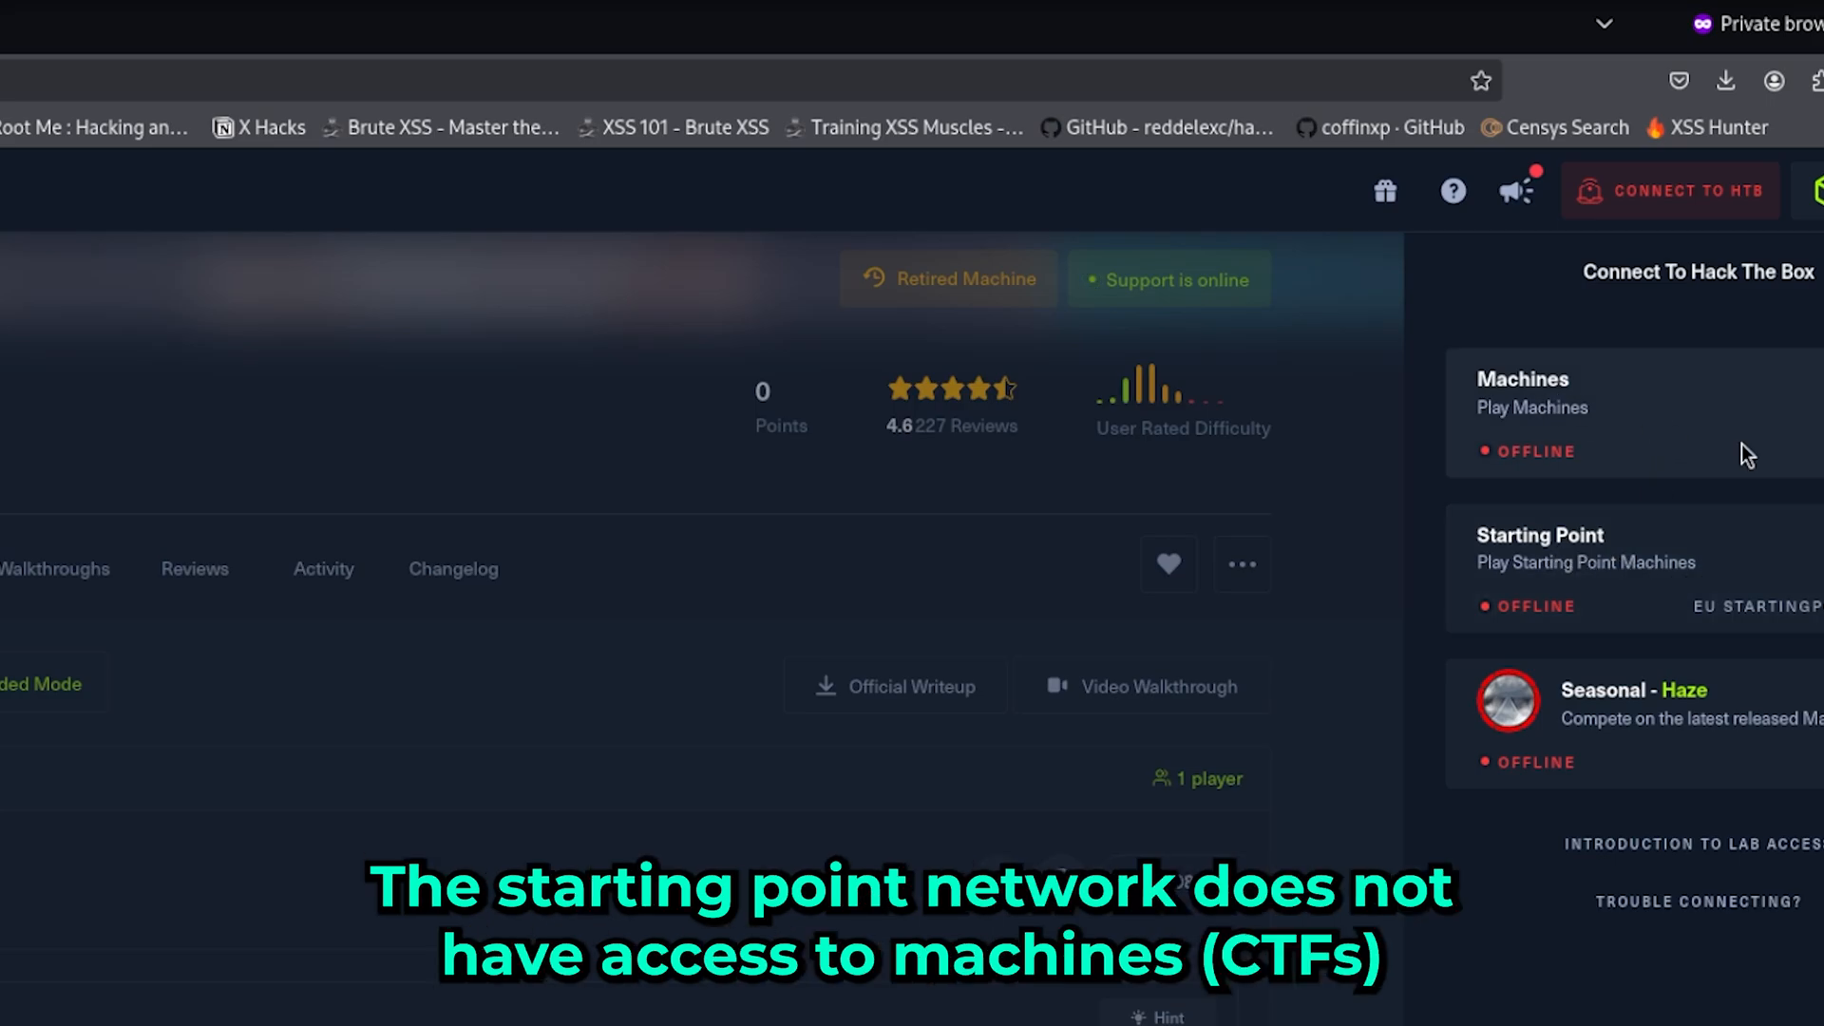
pyautogui.moveTo(1539, 403)
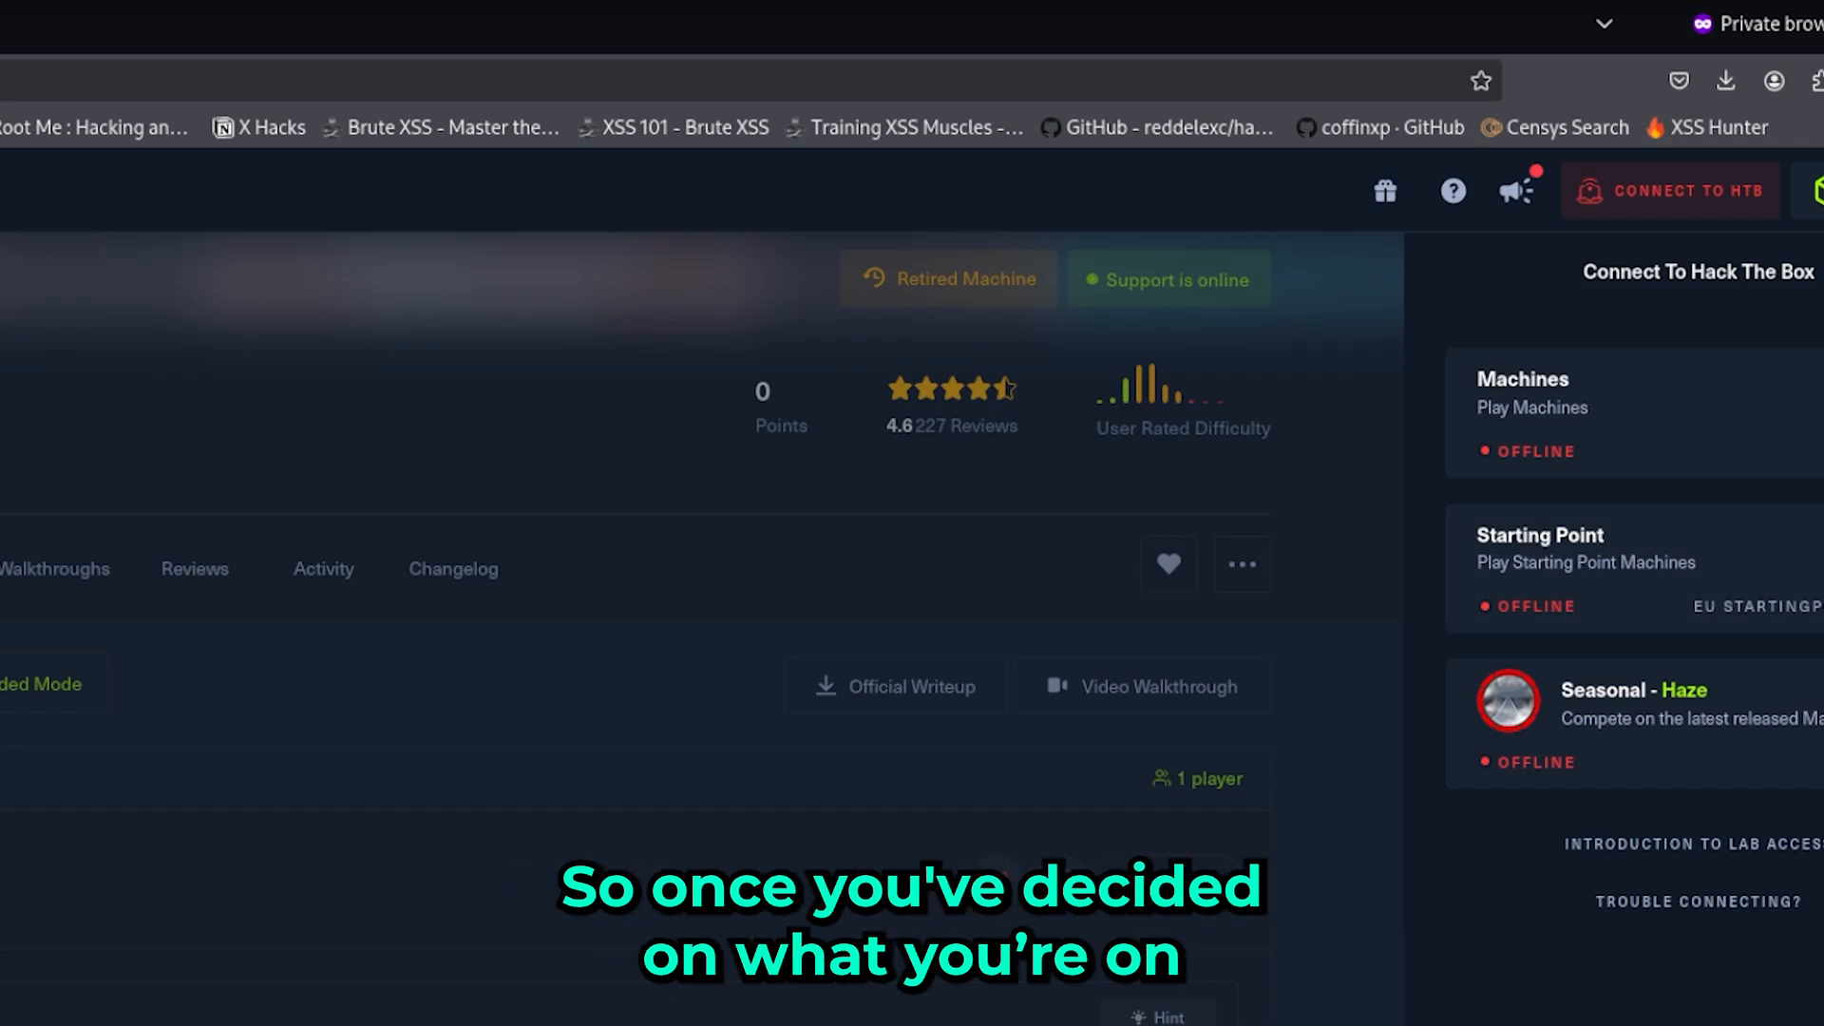
pyautogui.moveTo(1568, 407)
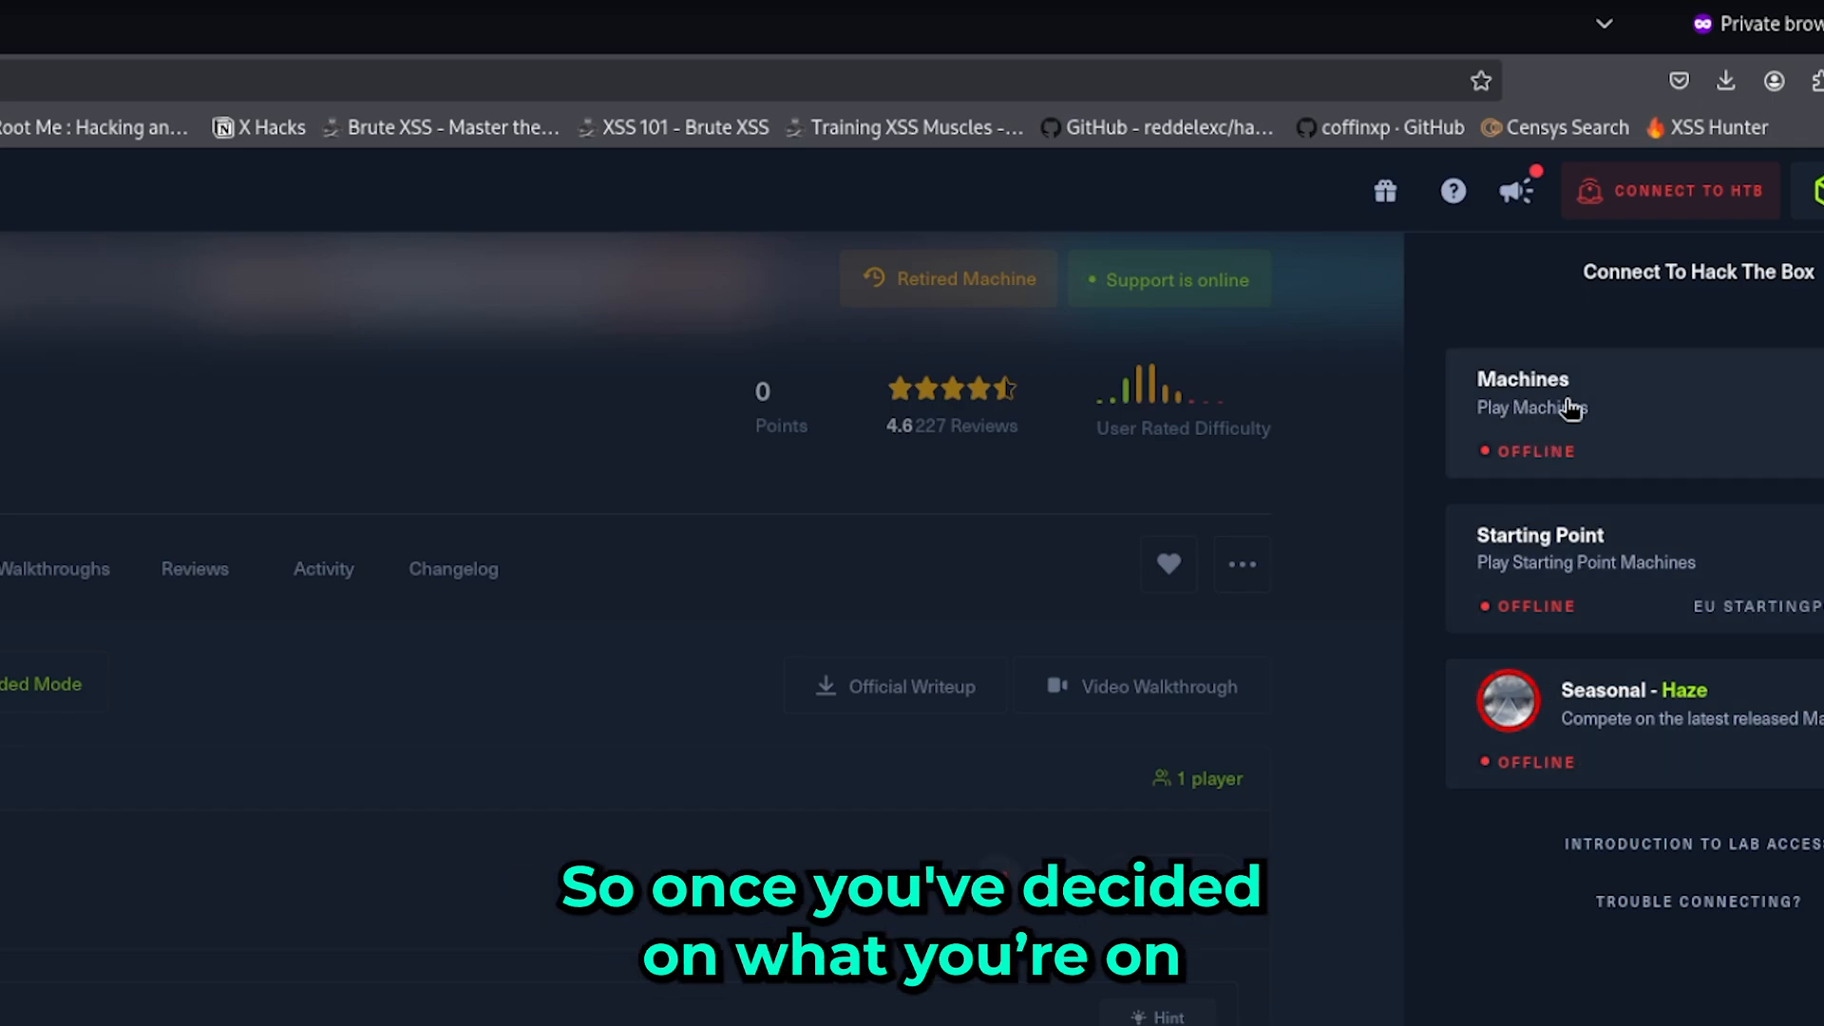
# Select the Machines network to reveal its OpenVPN and Pwnbox options
pyautogui.click(1568, 407)
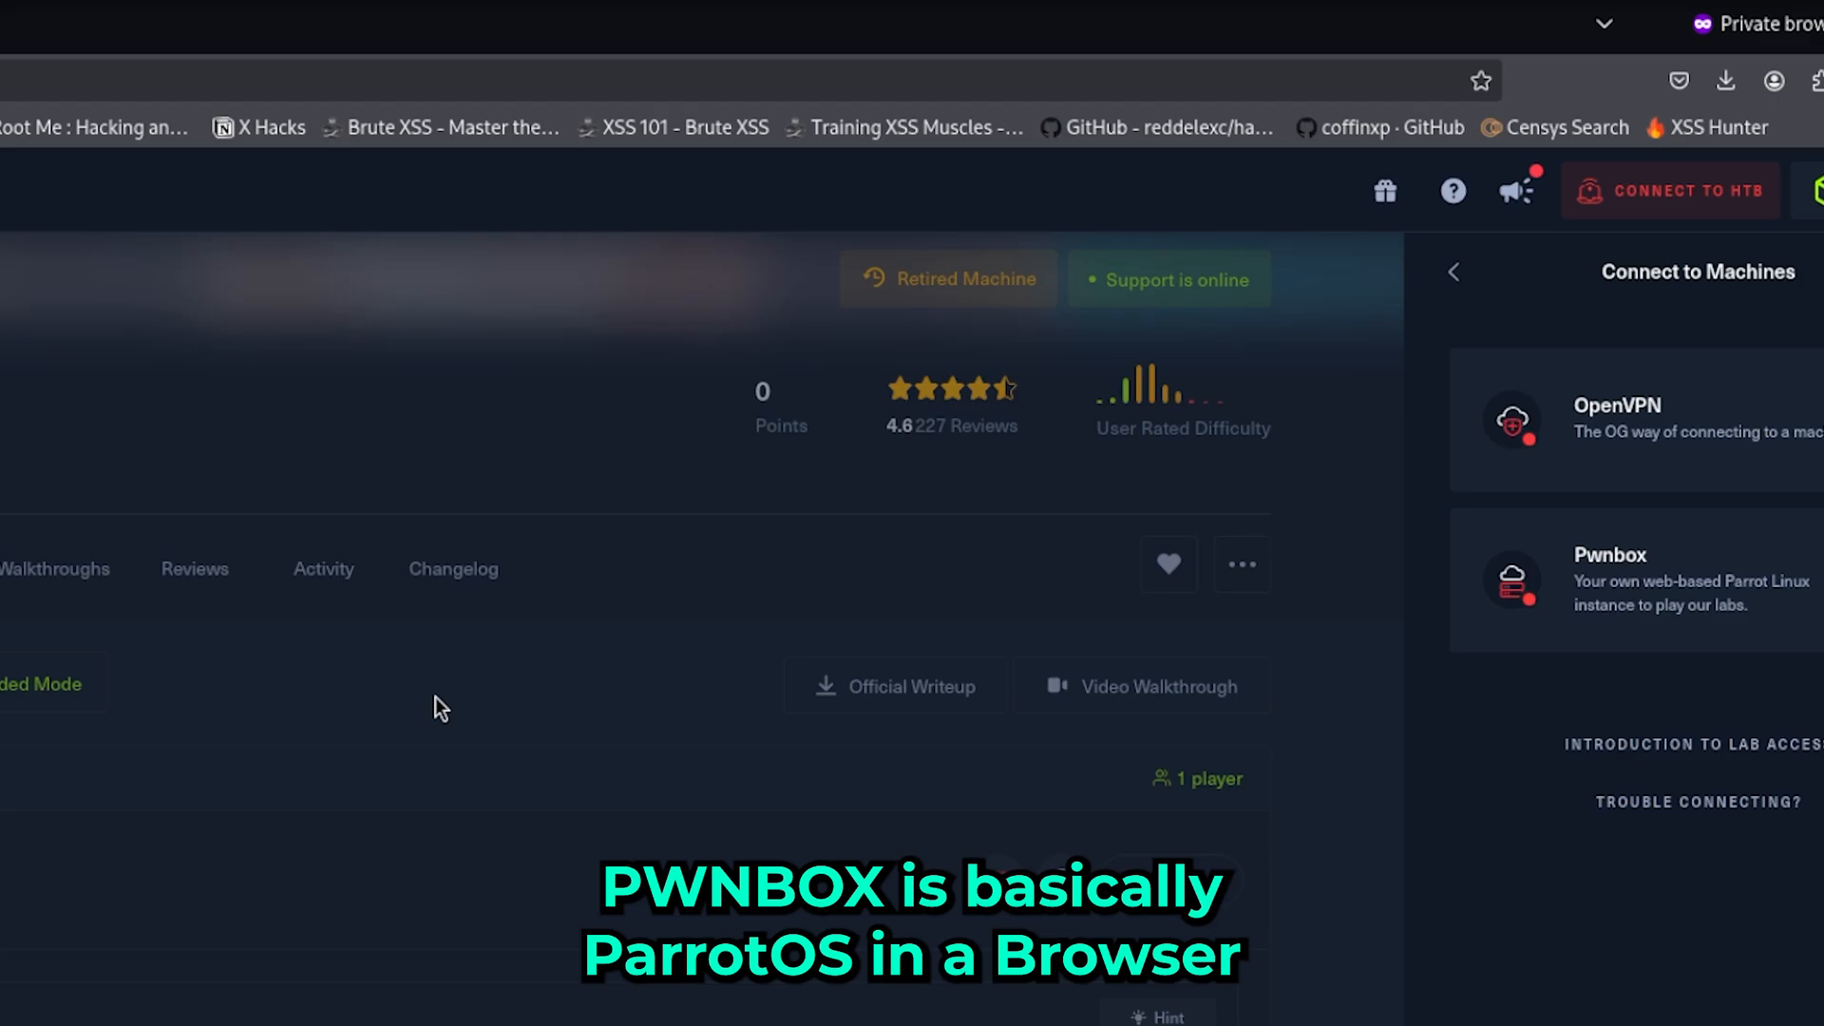
pyautogui.moveTo(568, 656)
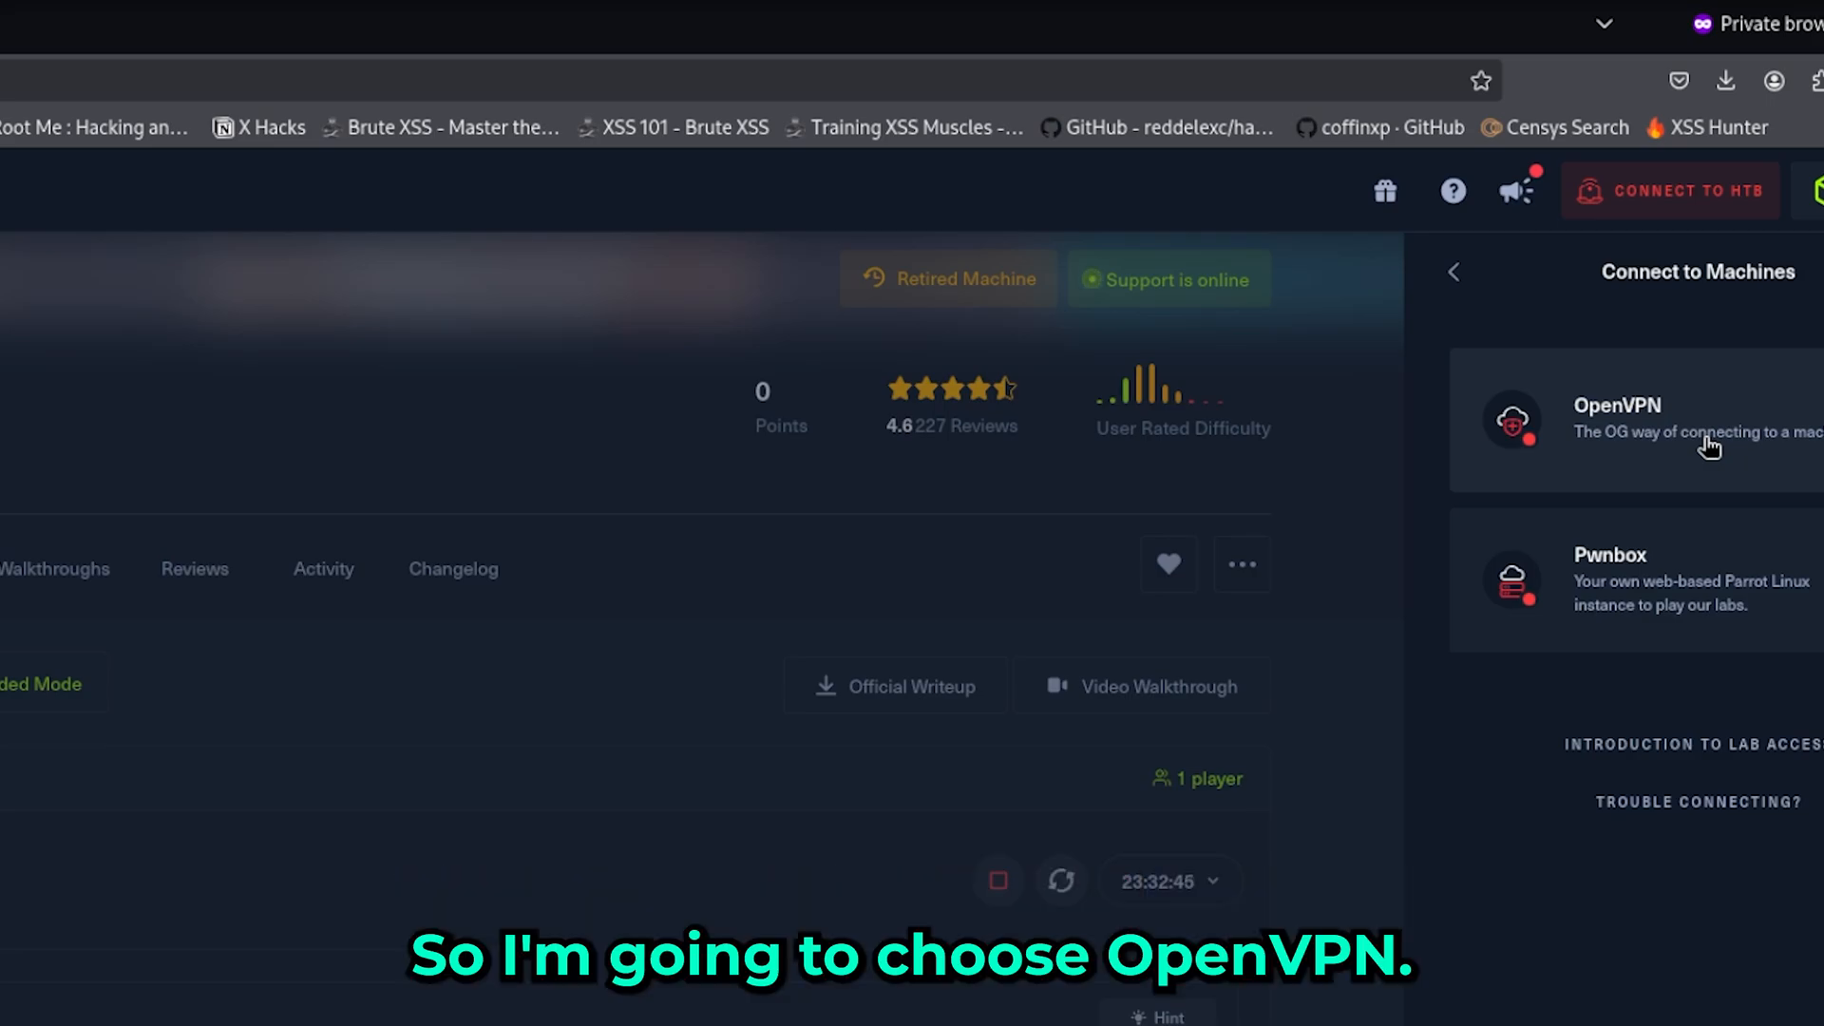
# Choose OpenVPN to show EU VIP+ 2 server settings with UDP 1337
pyautogui.click(1657, 417)
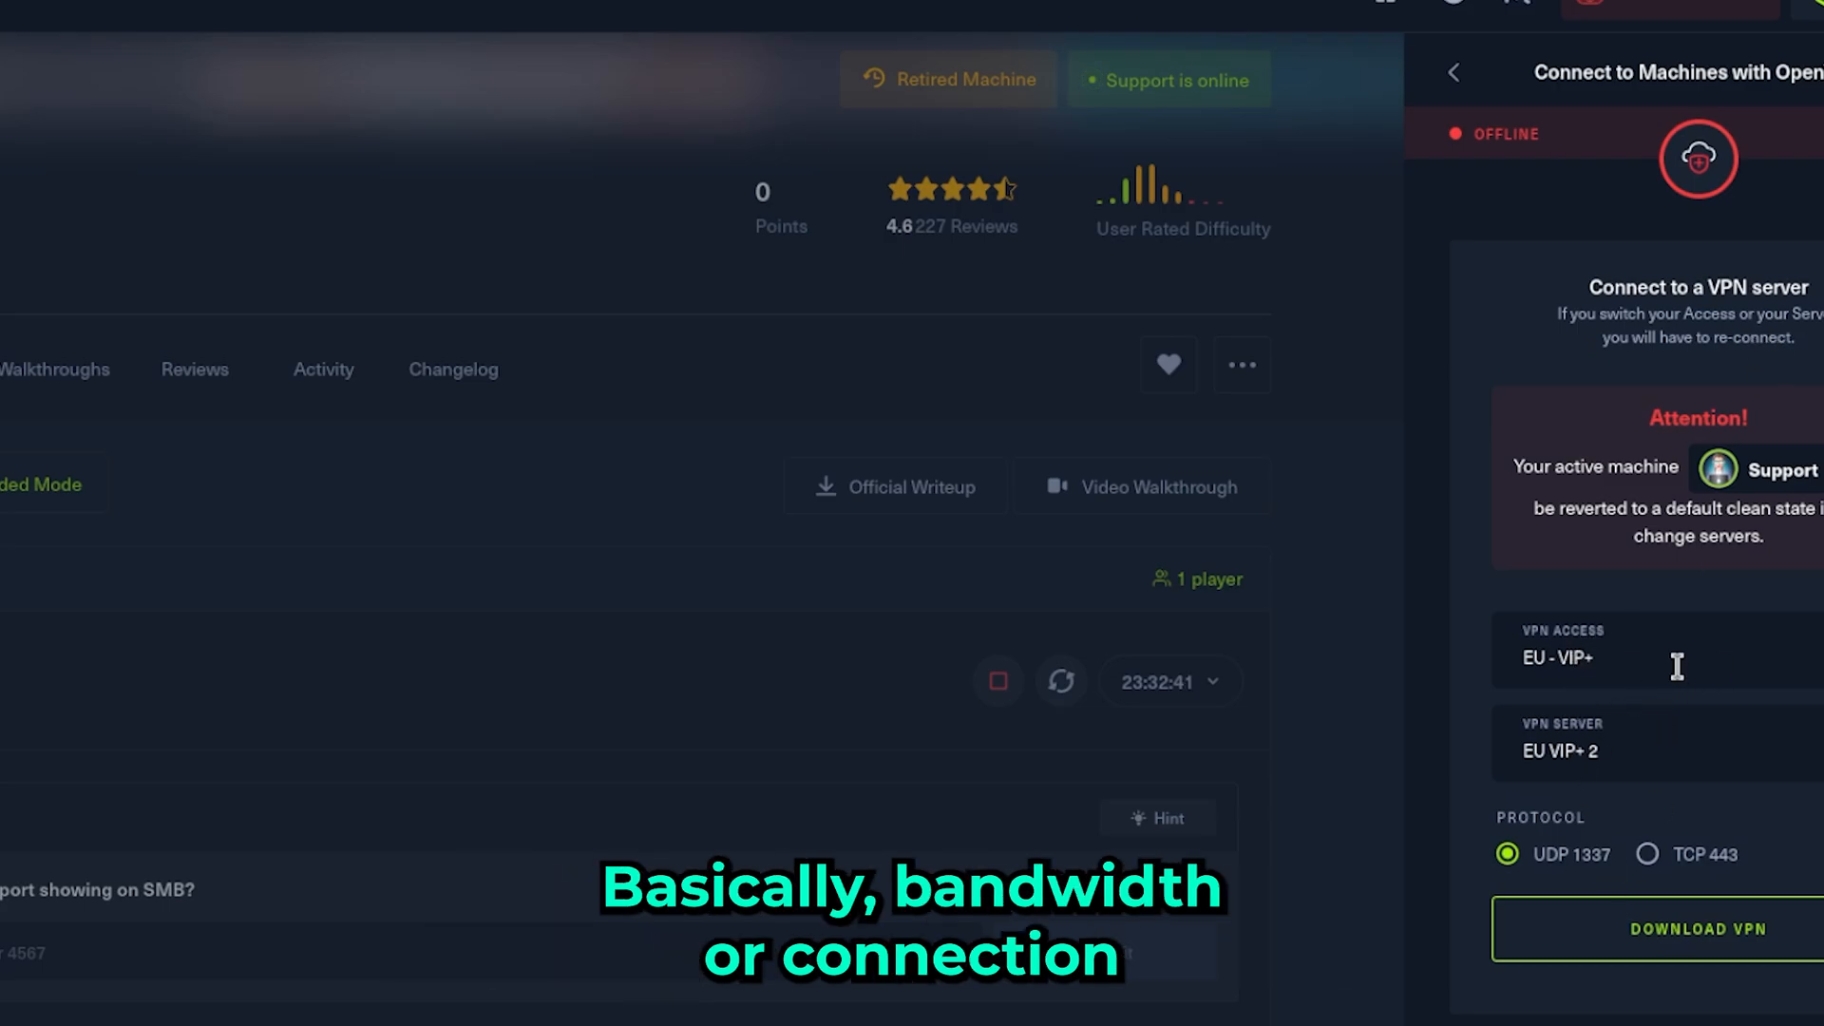
pyautogui.moveTo(1556, 726)
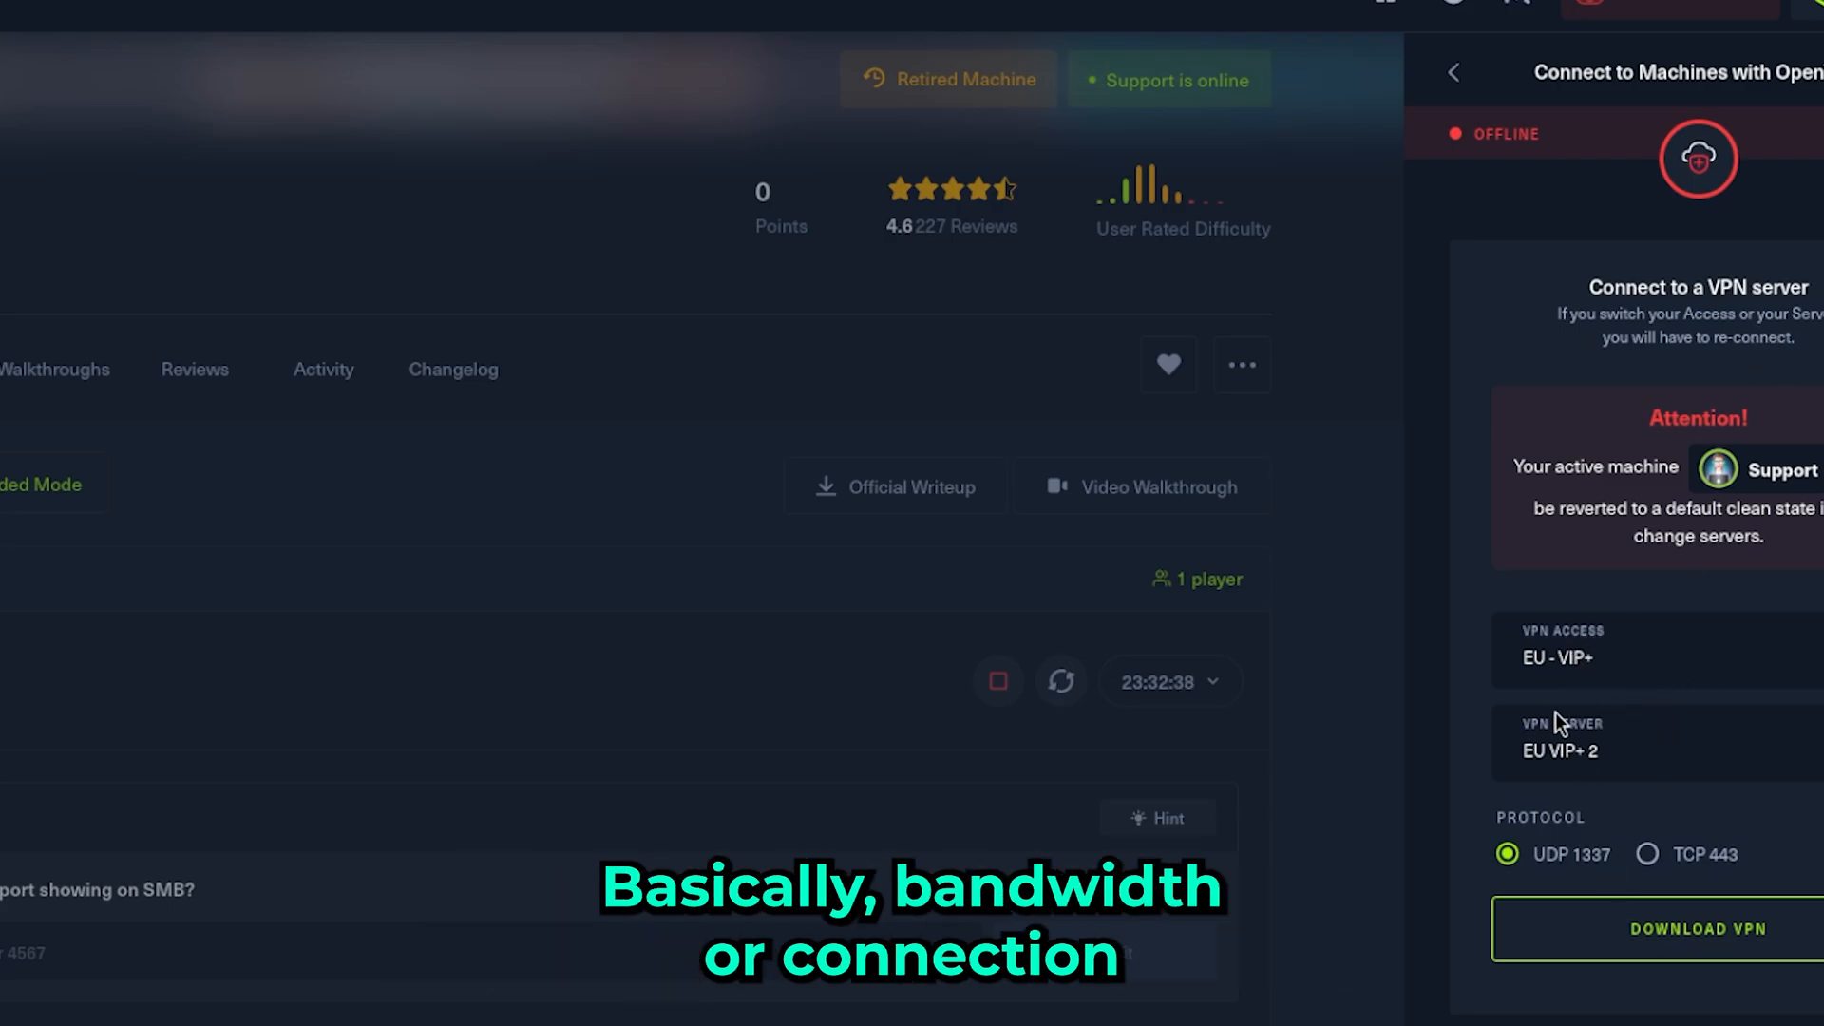
pyautogui.moveTo(1563, 789)
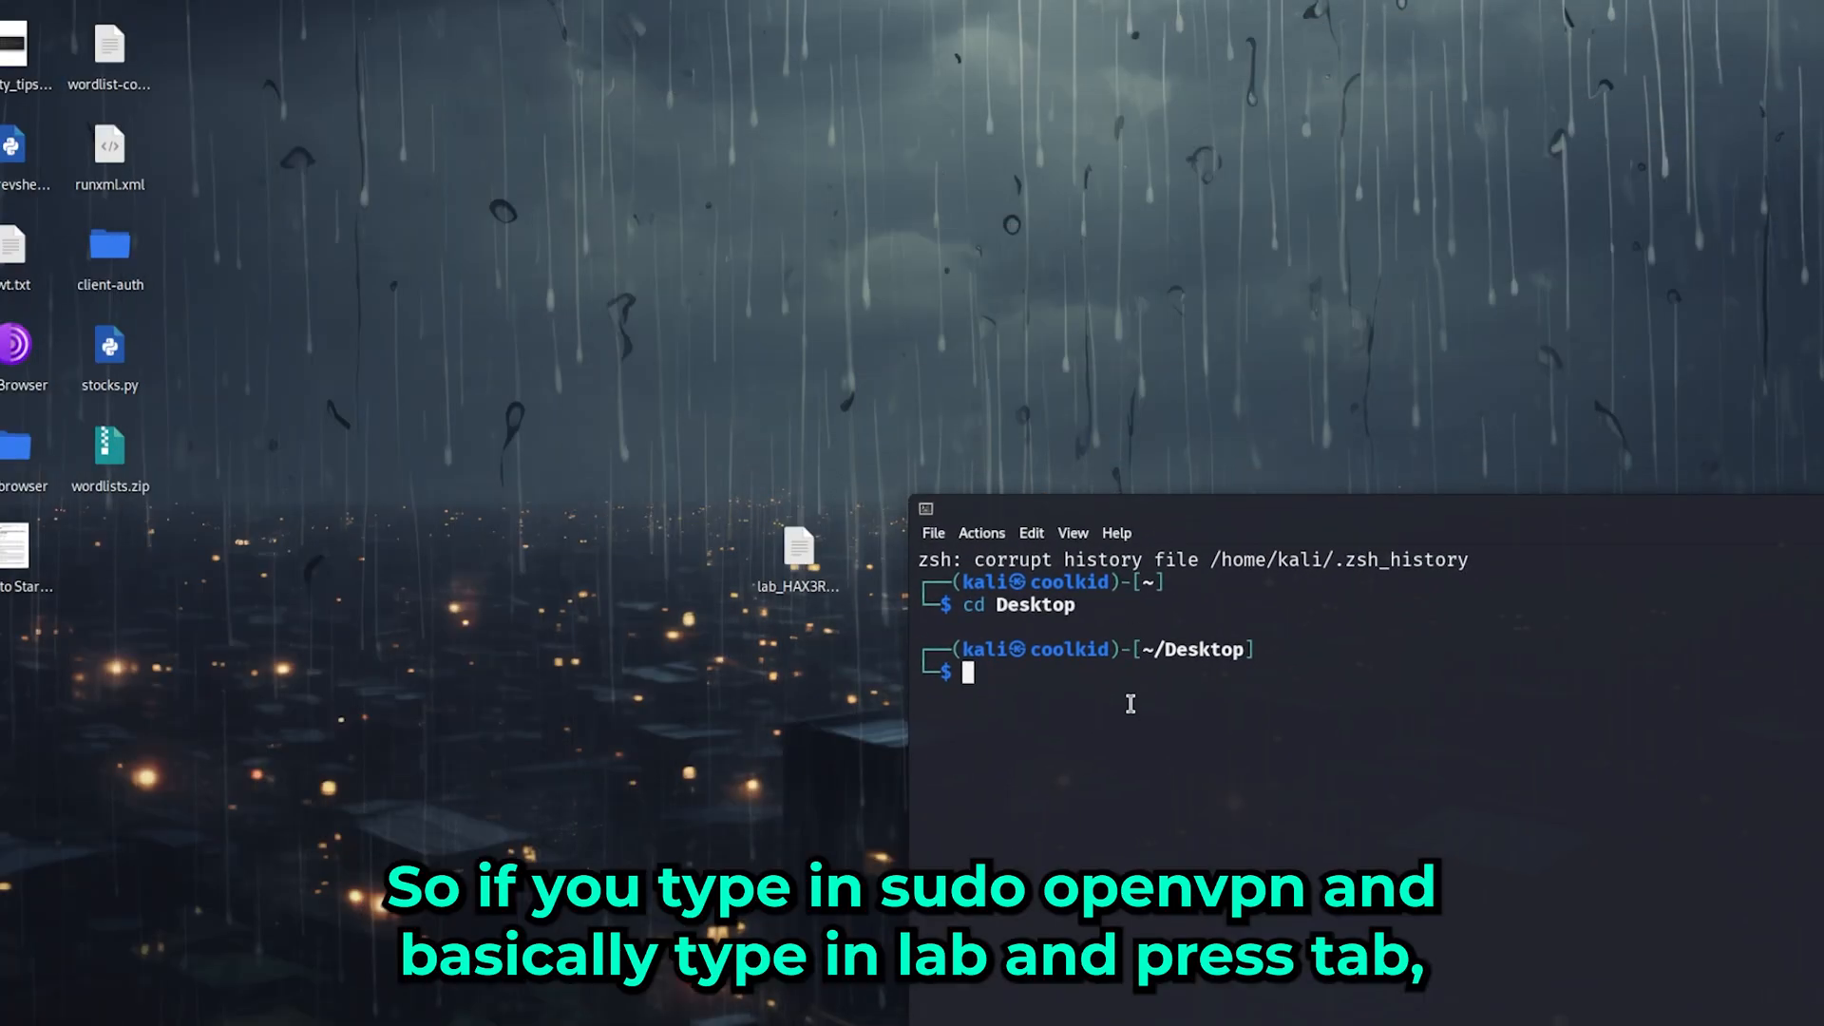
# Run 'sudo openvpn lab_HAX3R.ovpn' from the Desktop to connect to the lab VPN
pyautogui.write('sudo openvpn')
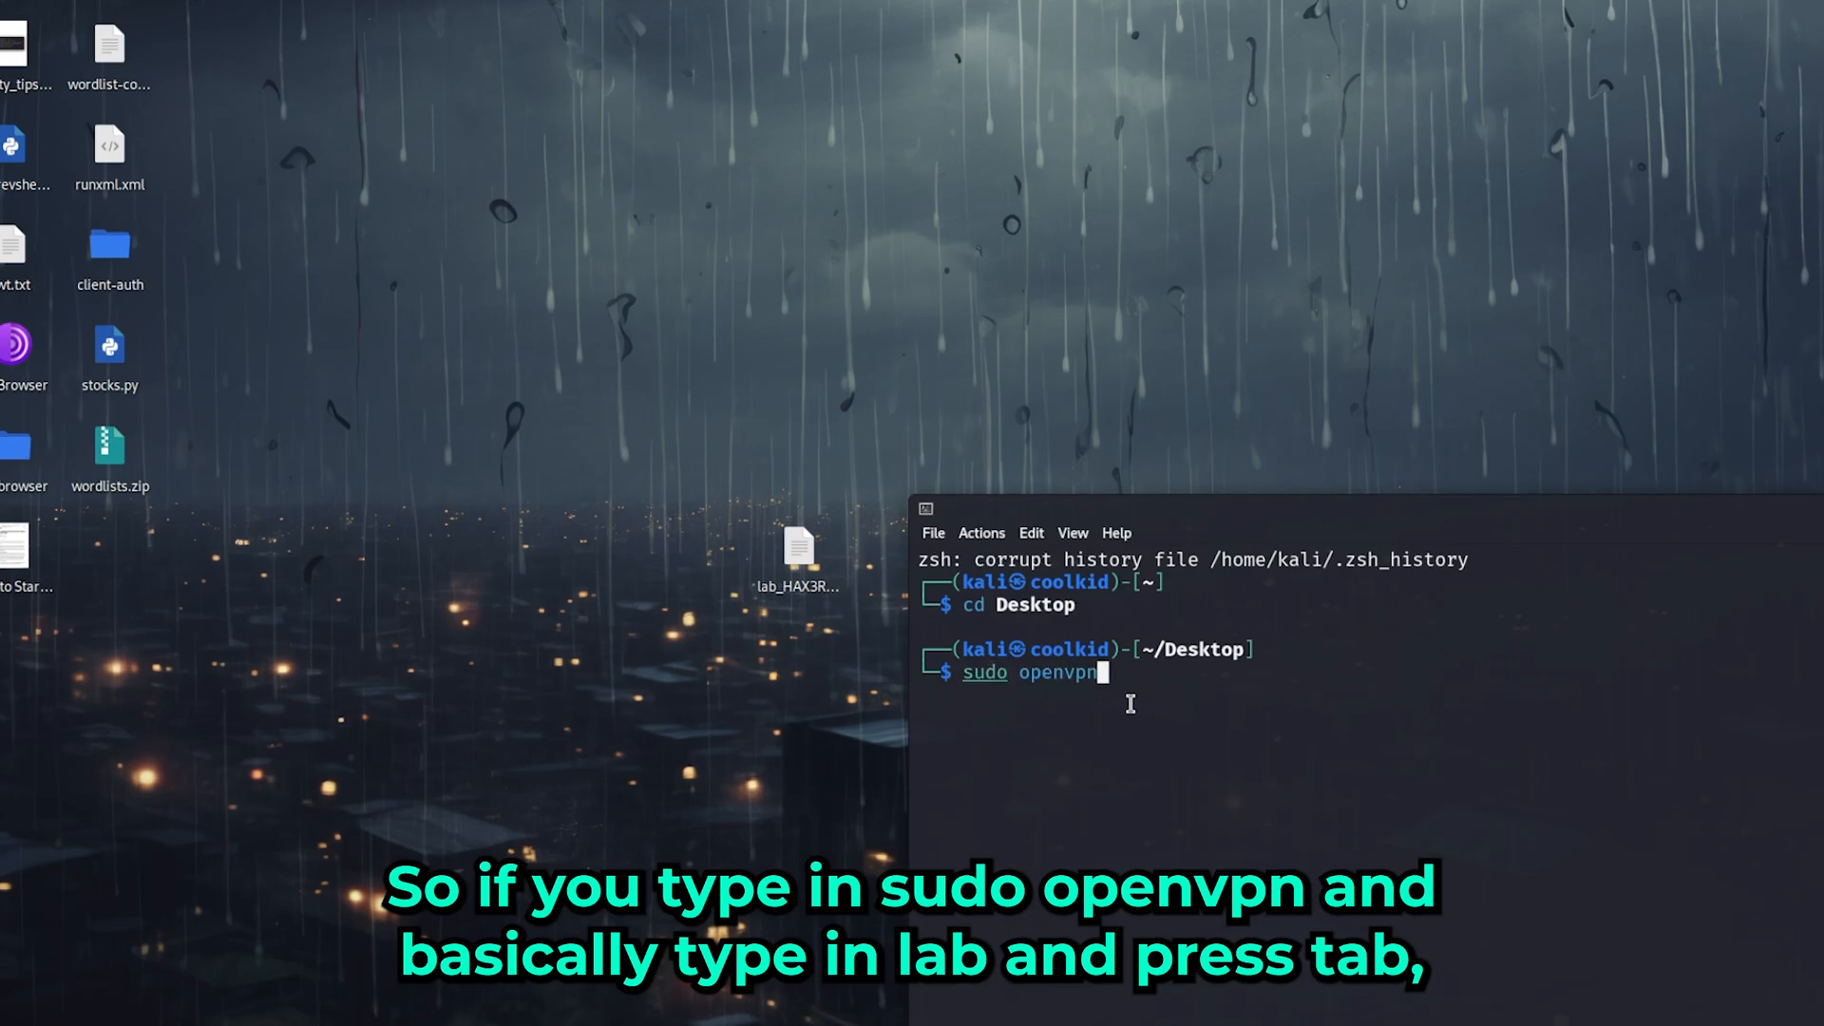
pyautogui.write('lab')
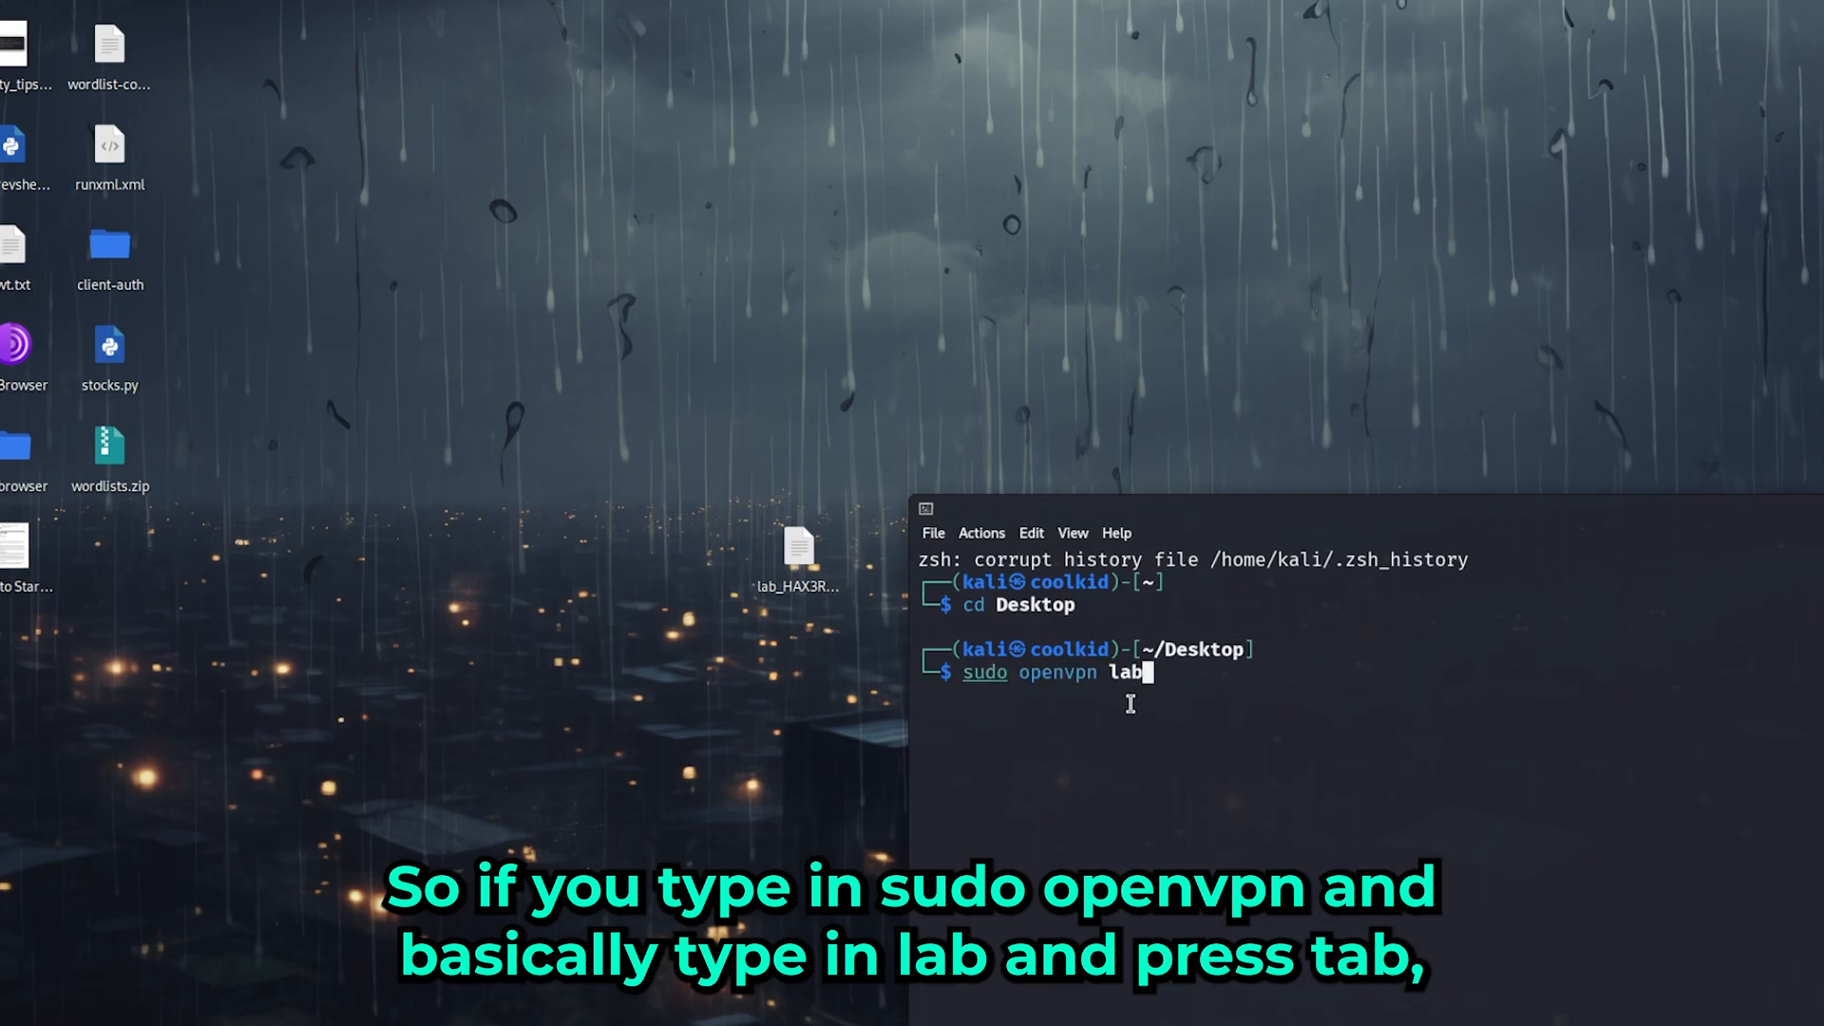
pyautogui.press('Tab')
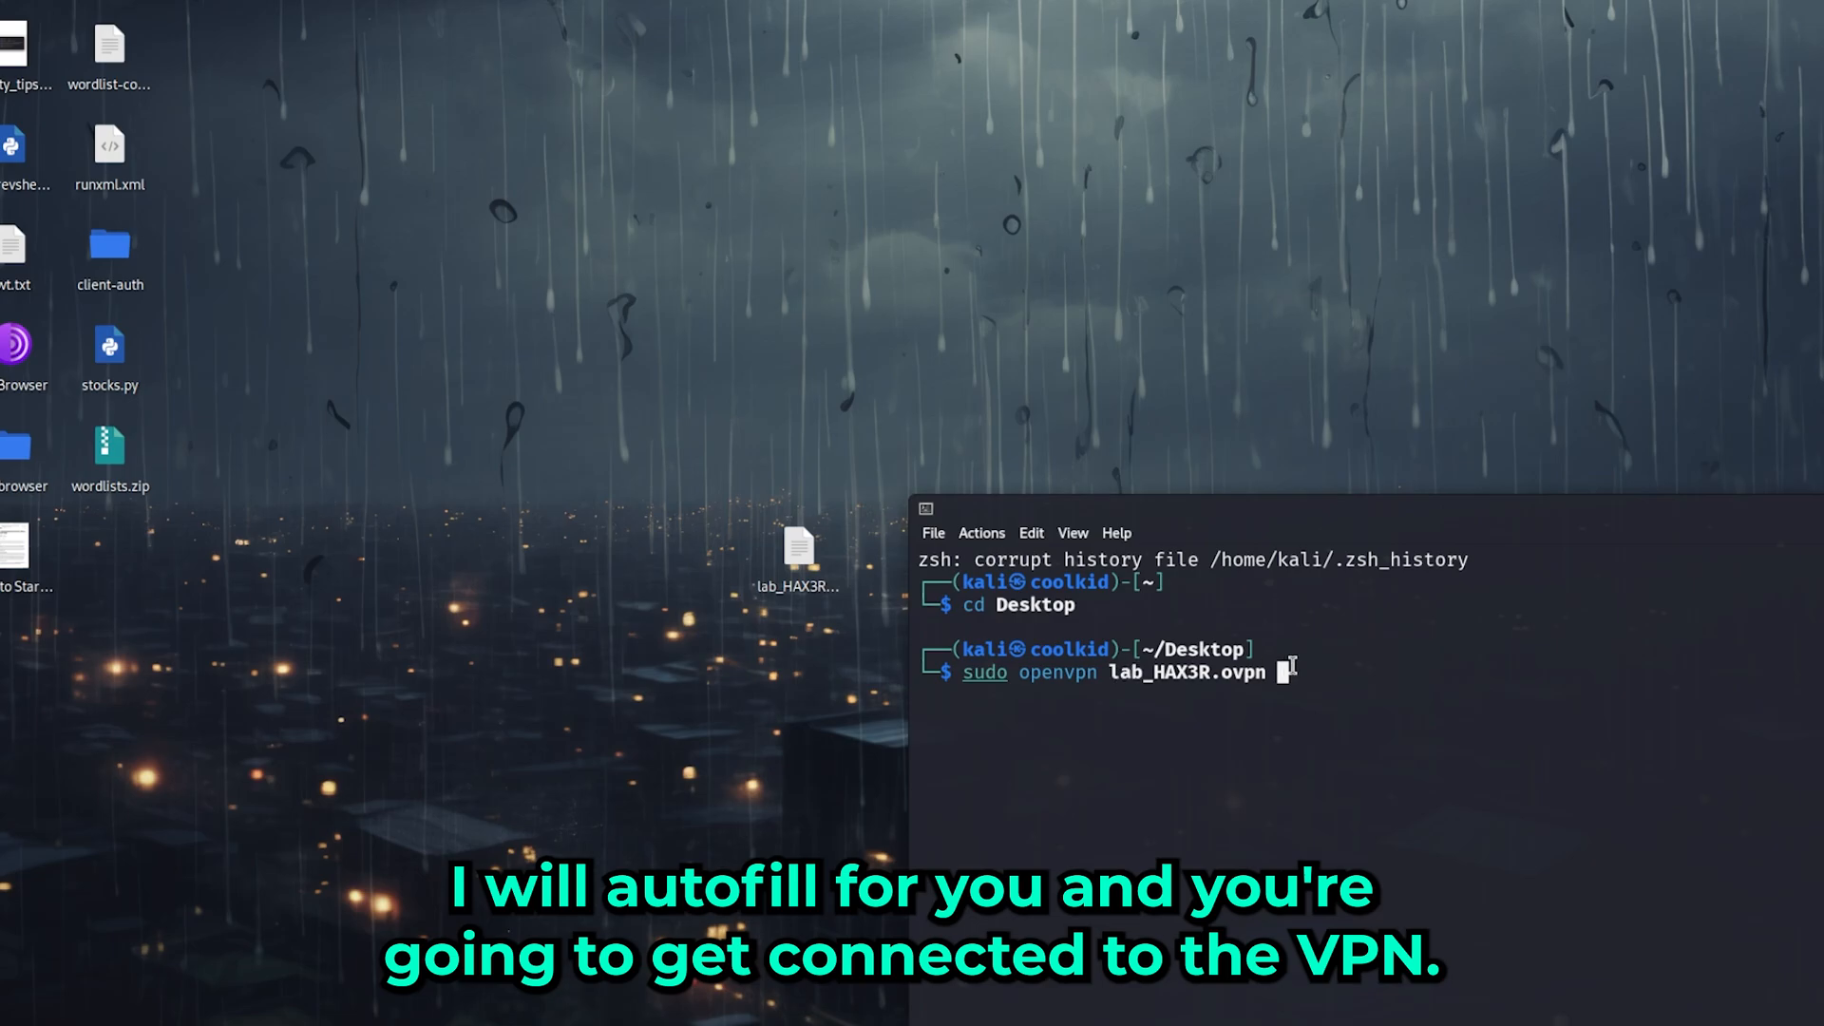
pyautogui.press('Return')
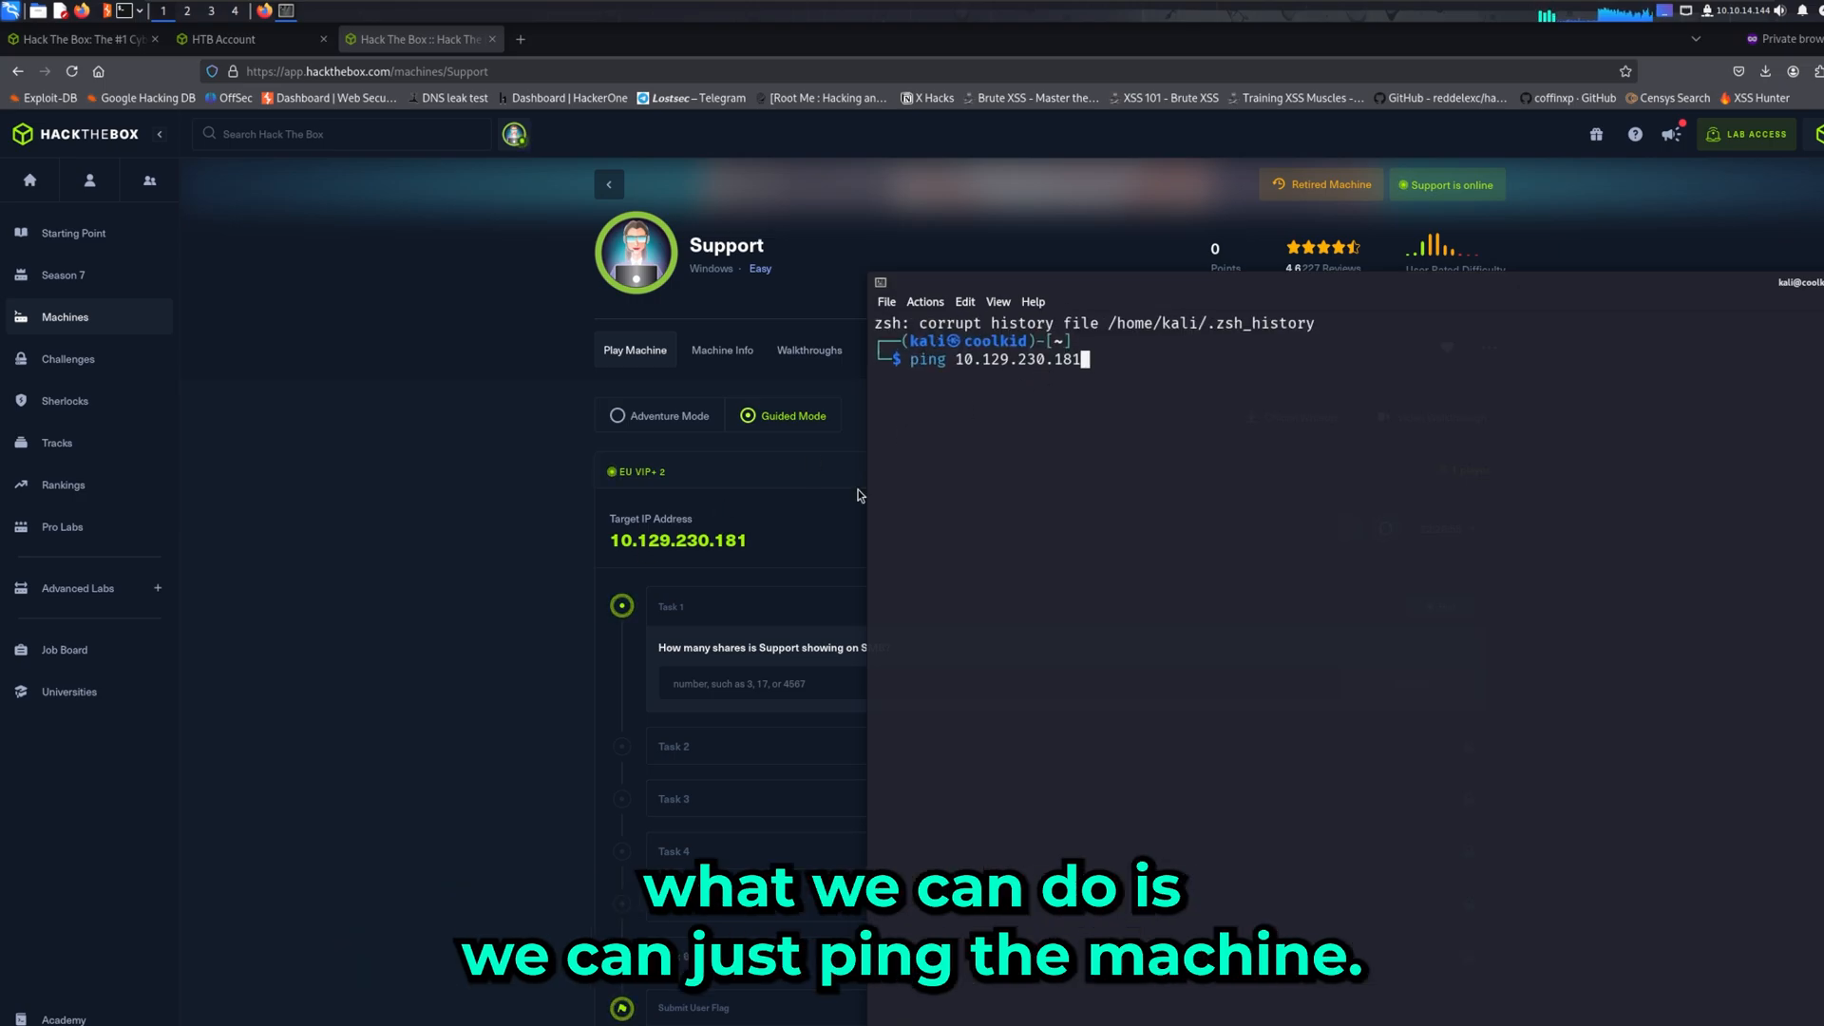
# Ping 10.129.230.181, clear the screen, and run 'sudo nmap -v 10.129.230.181'
pyautogui.press('Enter')
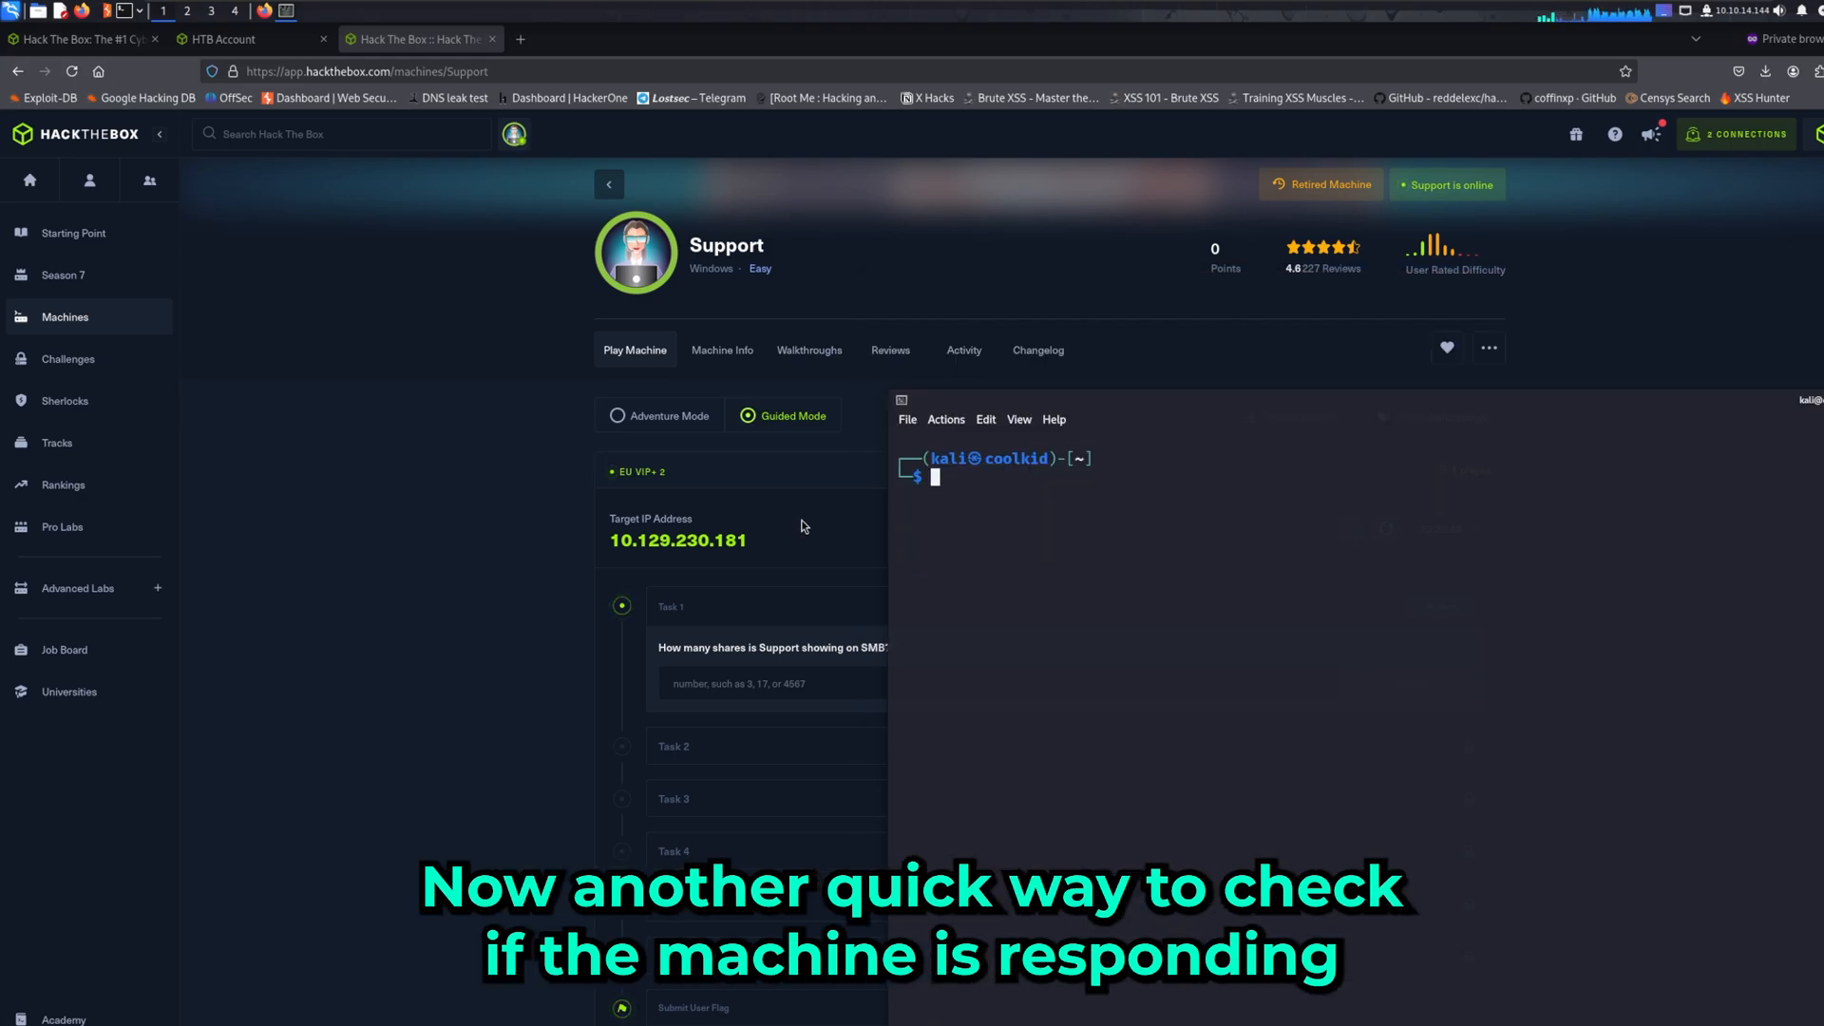
pyautogui.write('clear')
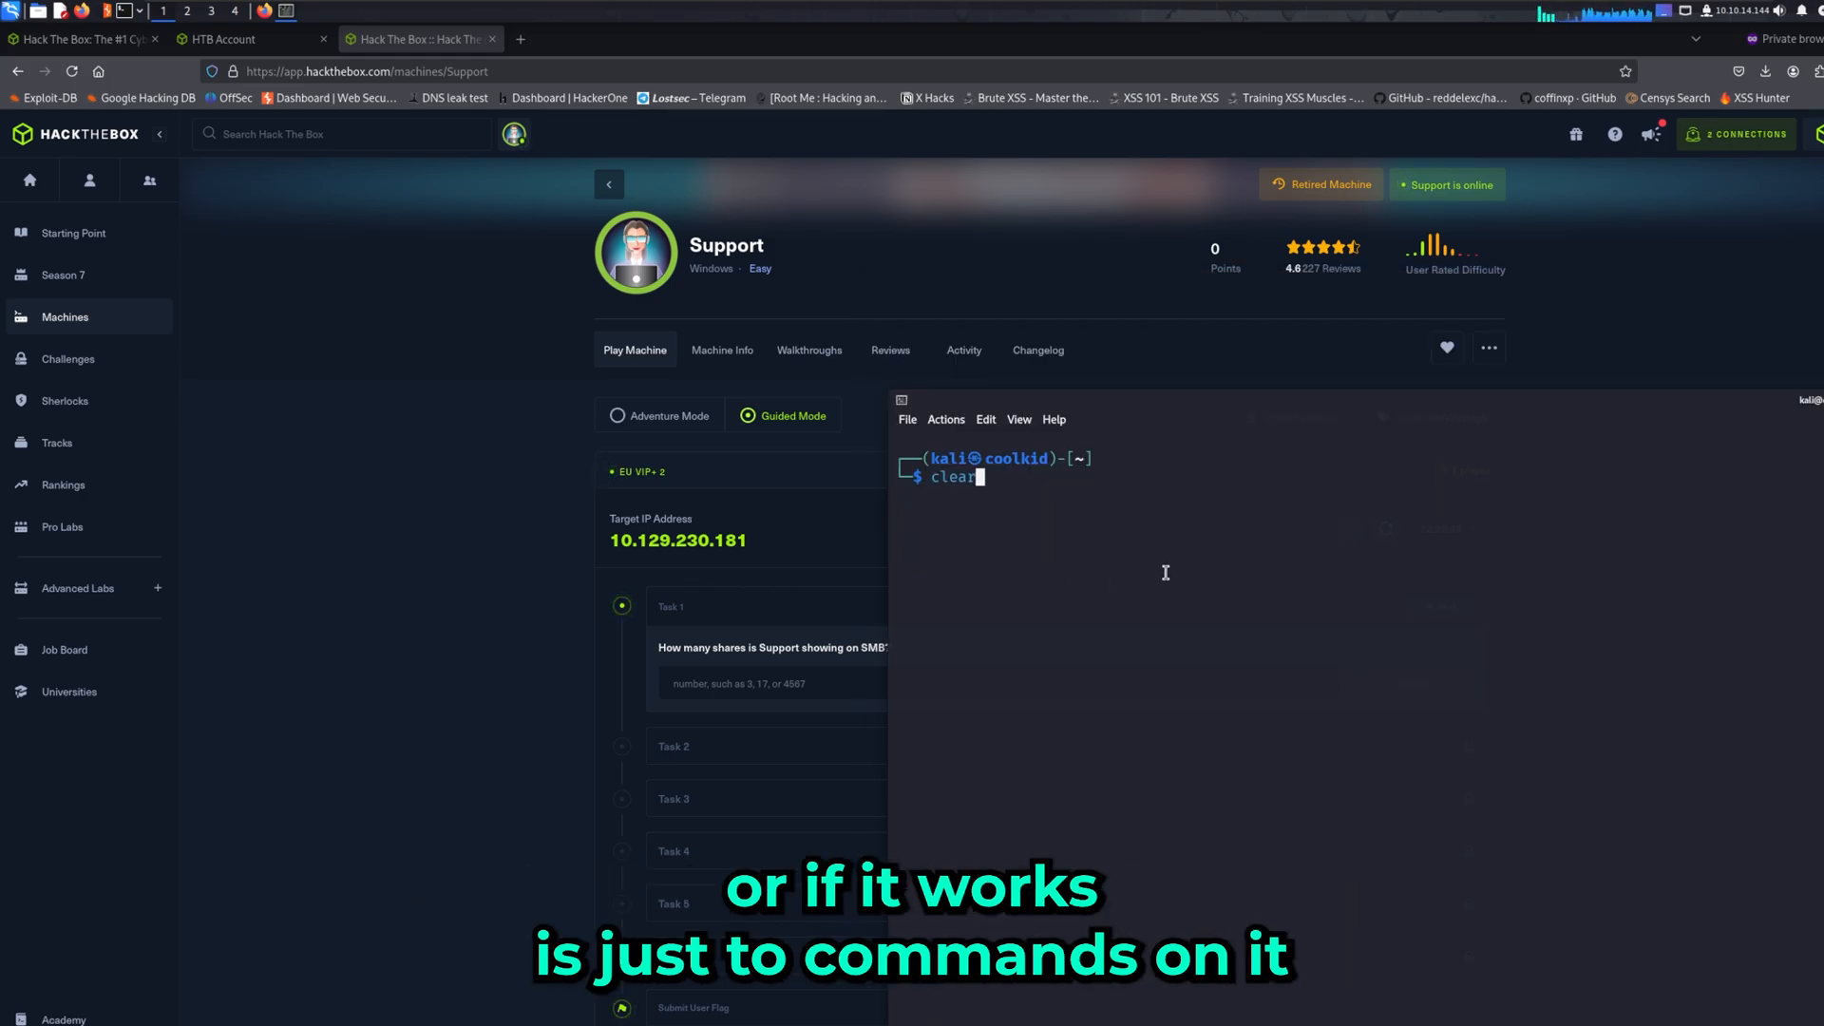
pyautogui.write('sudo nmap -v 10.129.230.181')
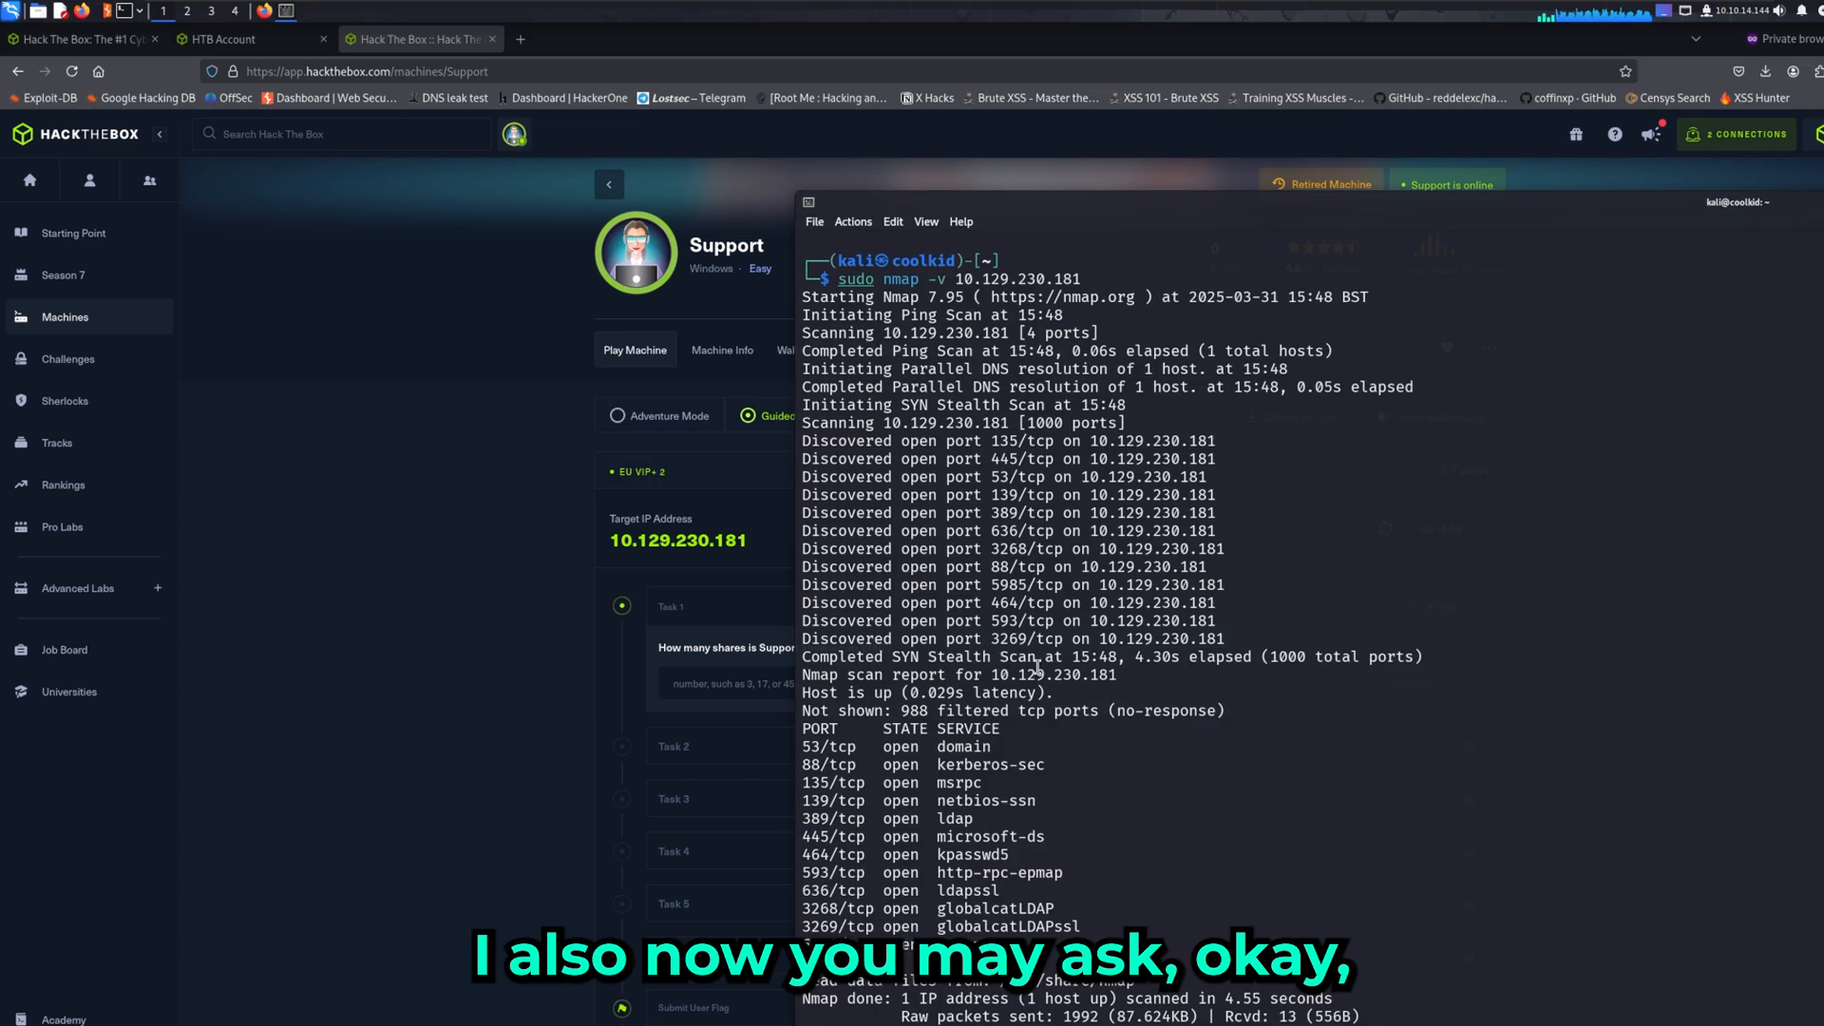
pyautogui.moveTo(1149, 567)
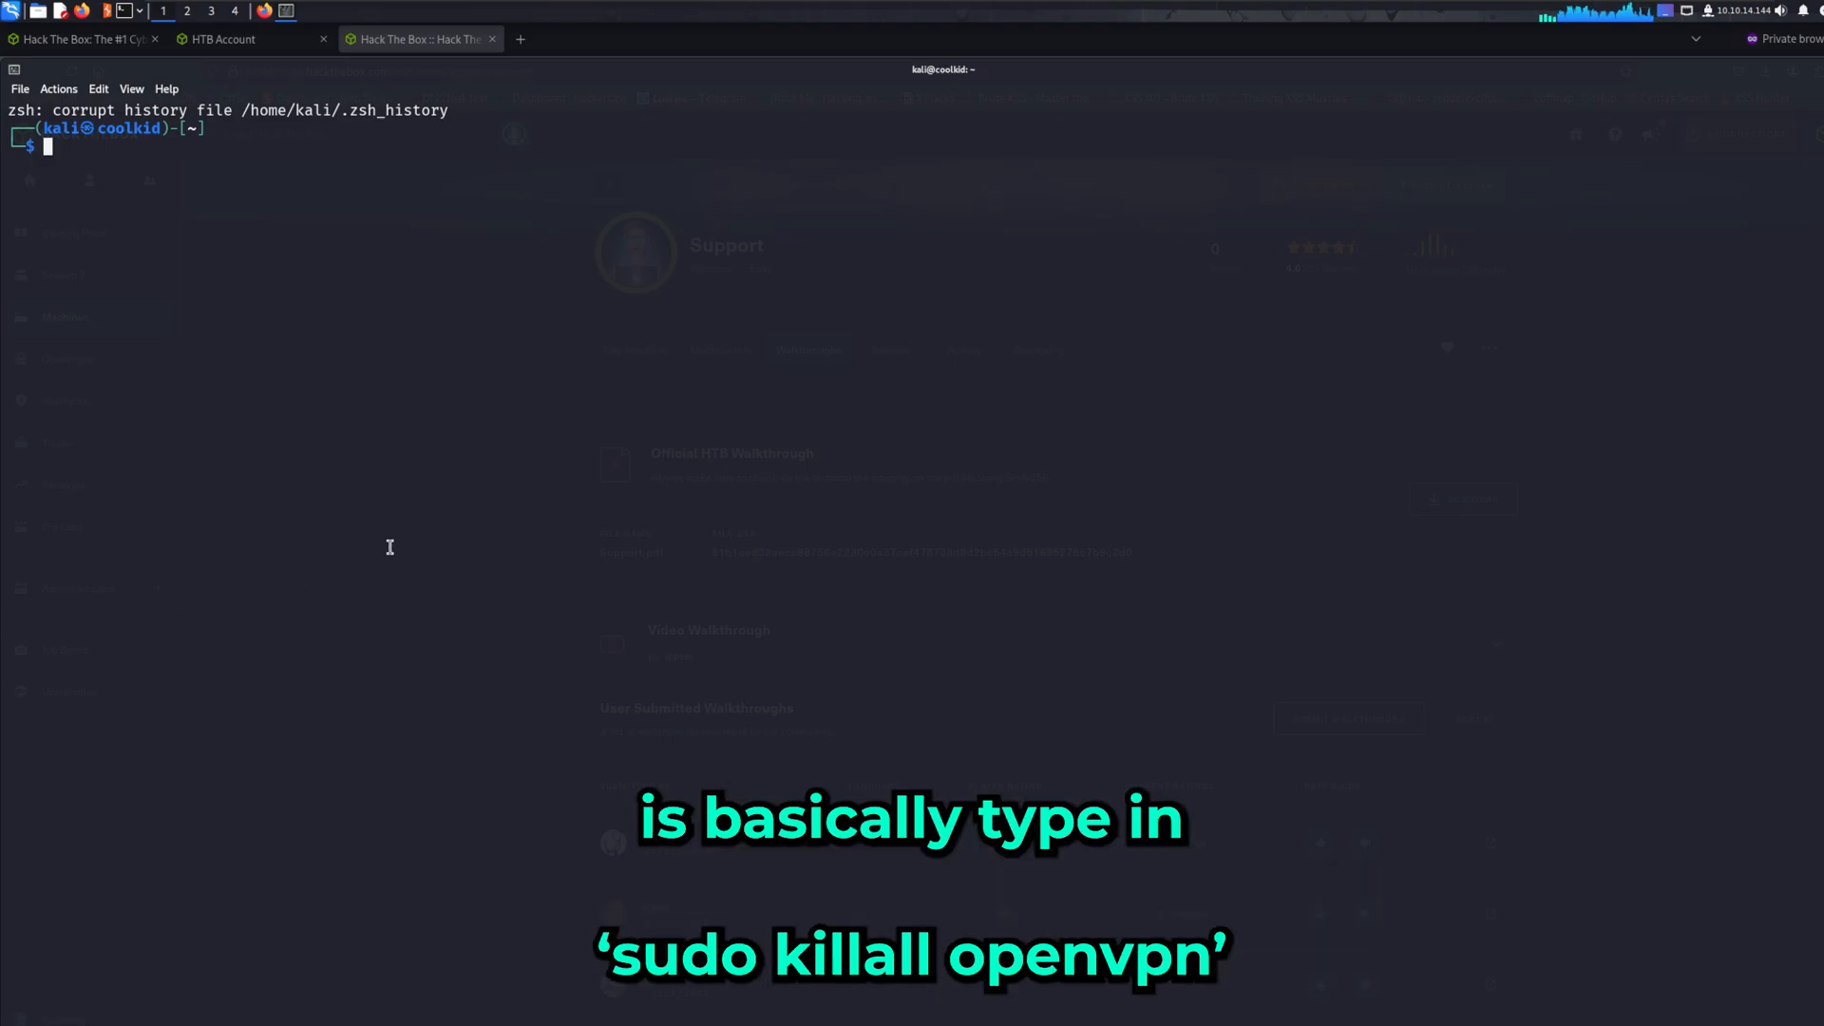
# Kill OpenVPN with 'sudo killall openvpn' and confirm via ifconfig that tun0 is gone
pyautogui.write('sudo killall openvpn')
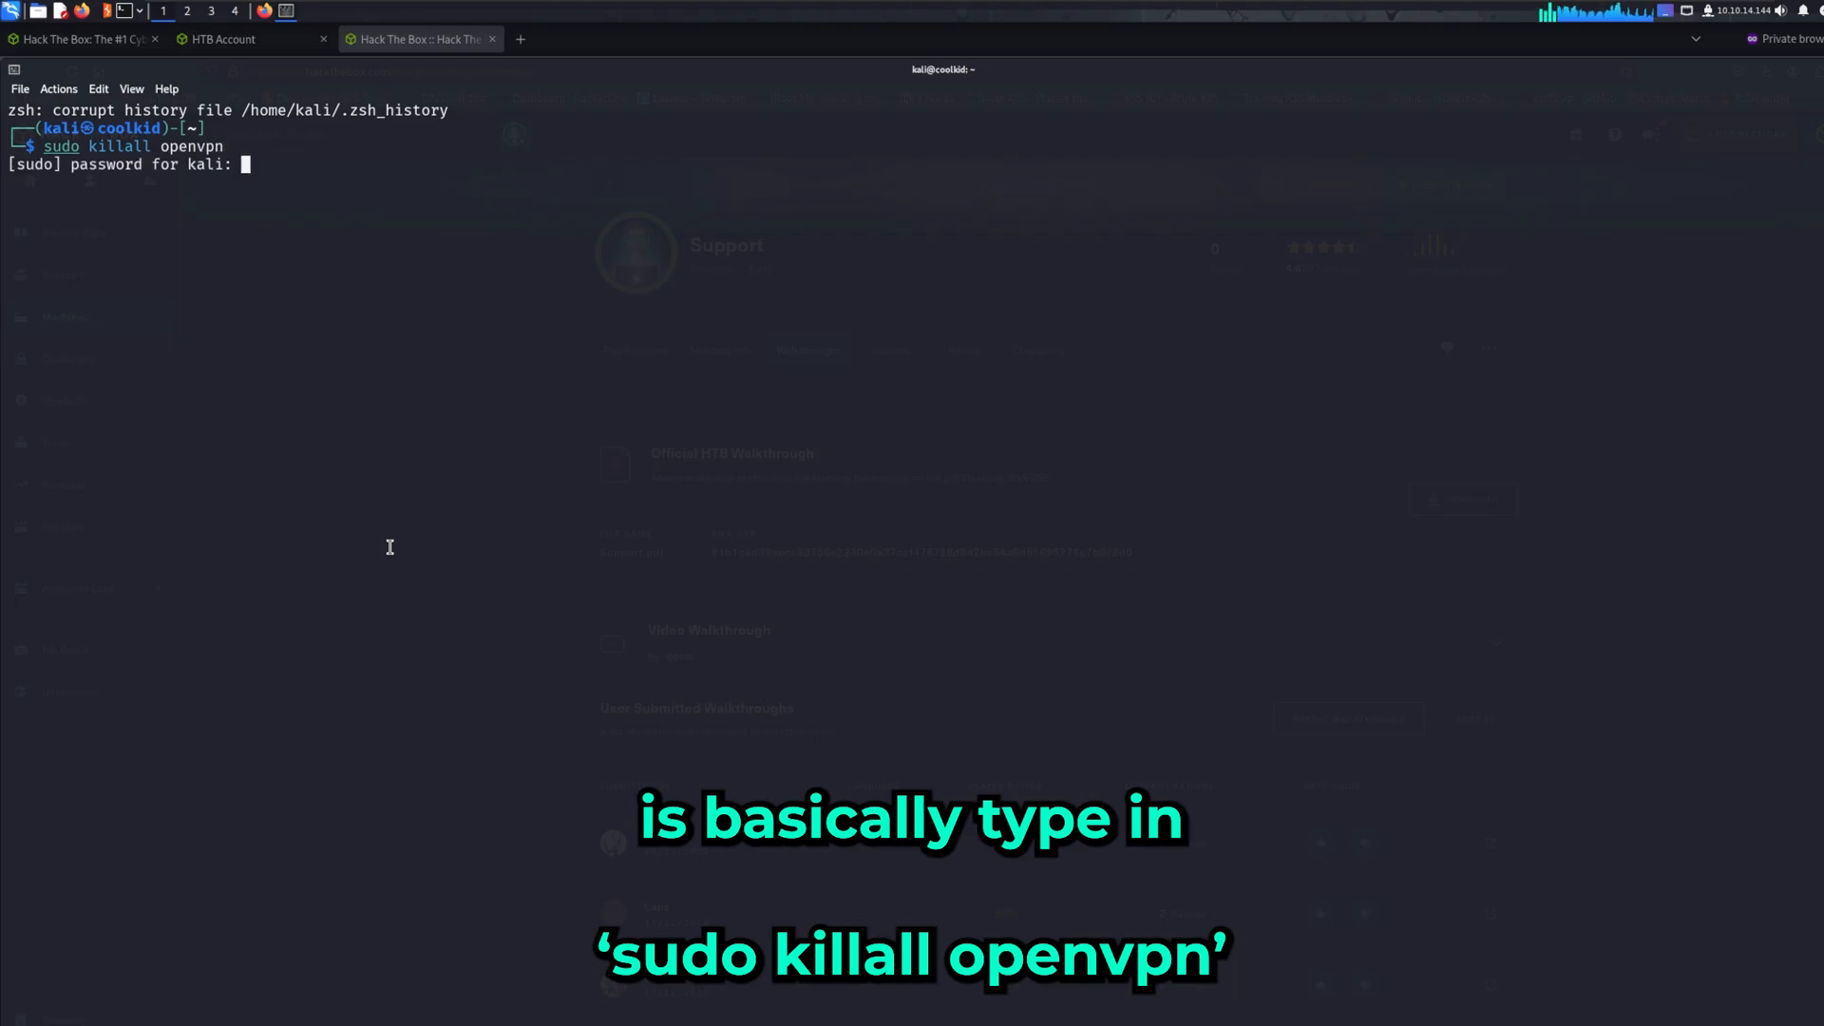
pyautogui.press('Return')
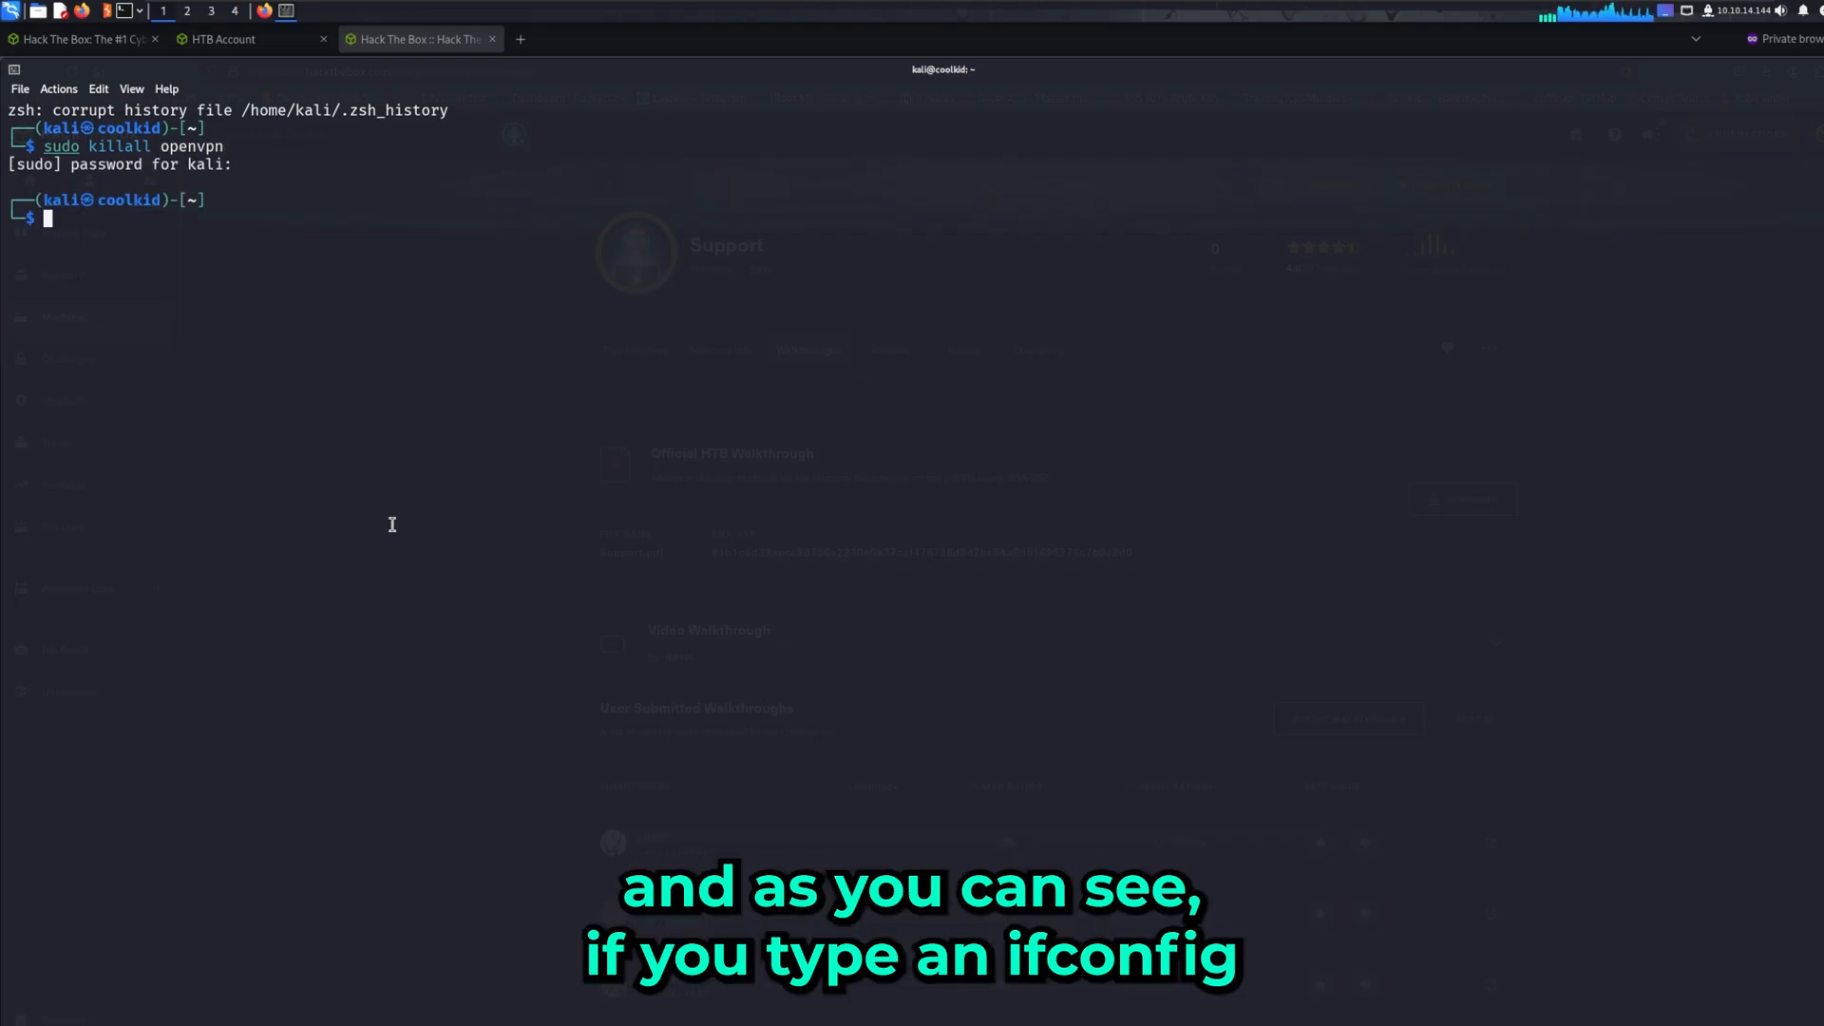
pyautogui.write('ifconfig')
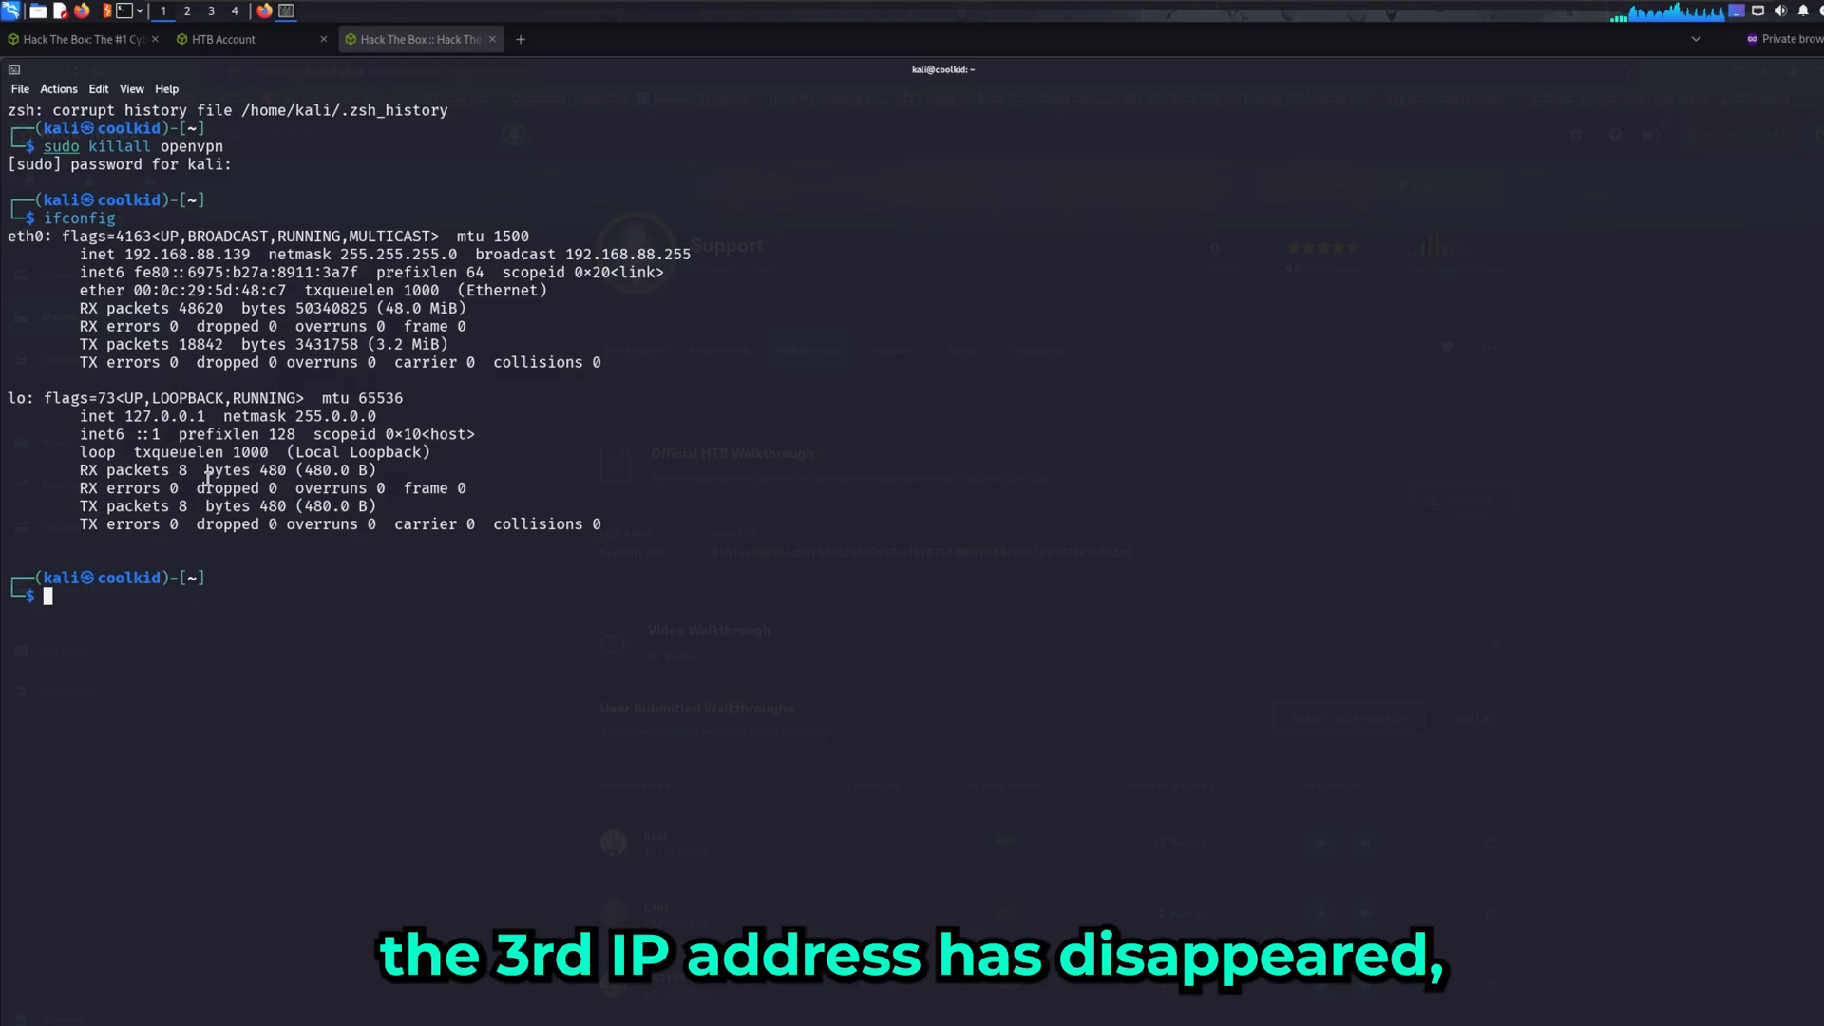